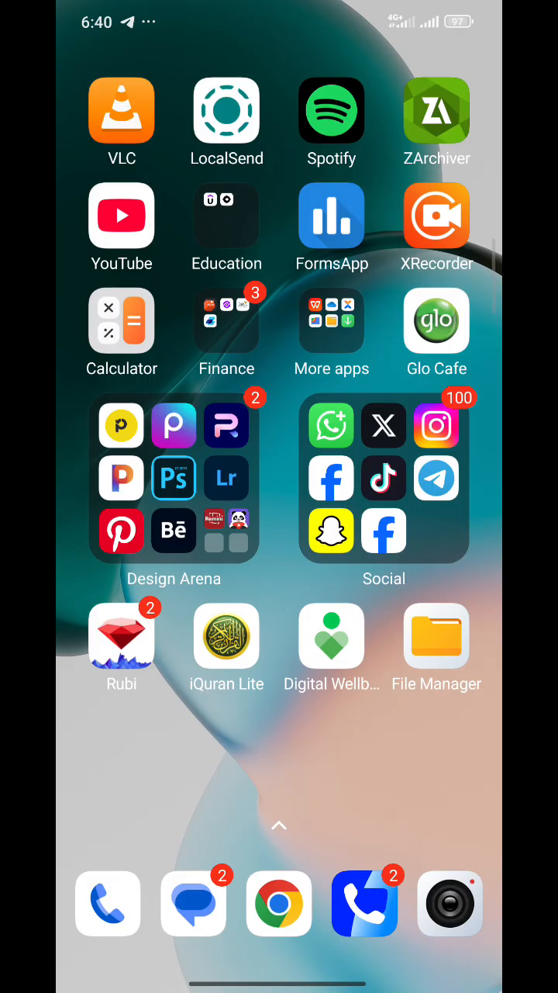
- Swipe back to the main home page and launch PixelLab into its editor
scroll("left", 3)
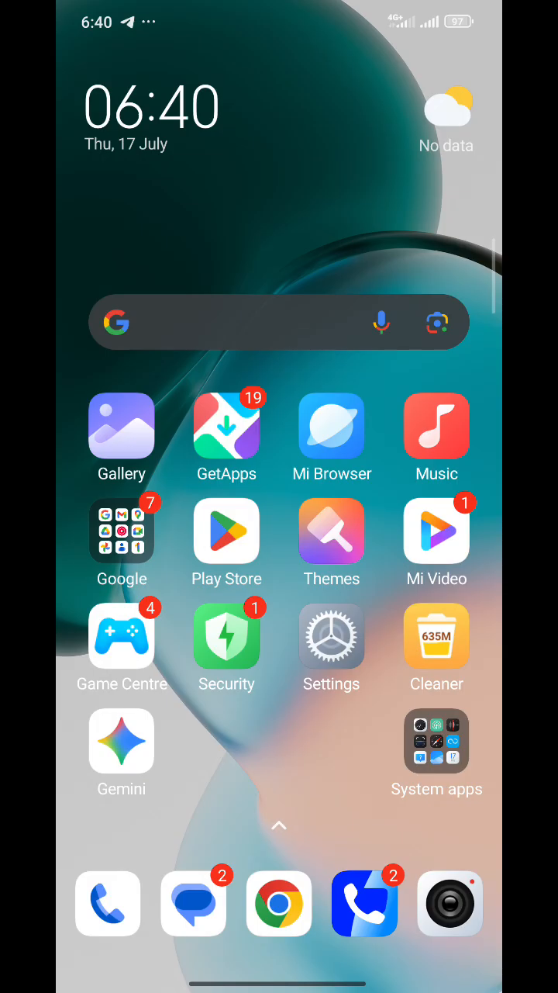
left_click(121, 426)
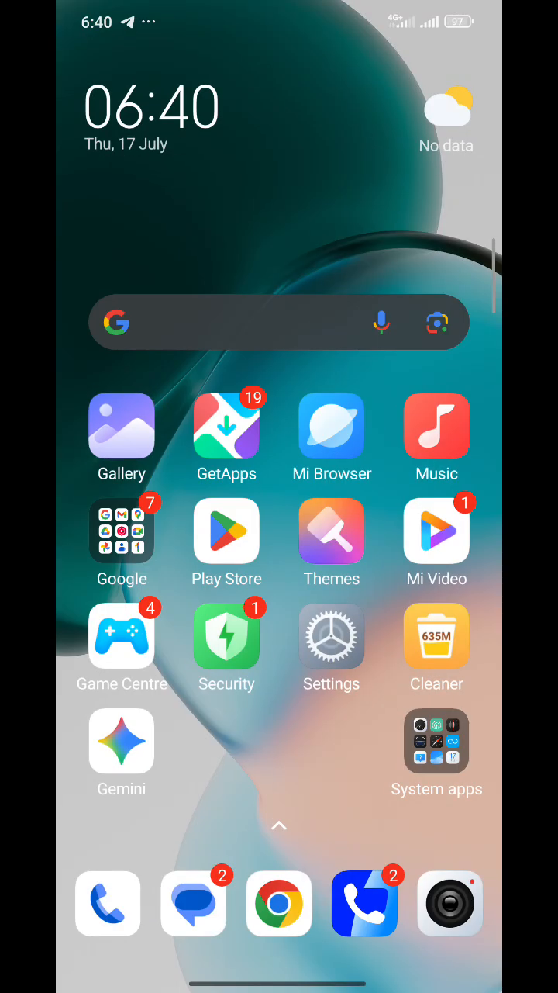
scroll("left", 3)
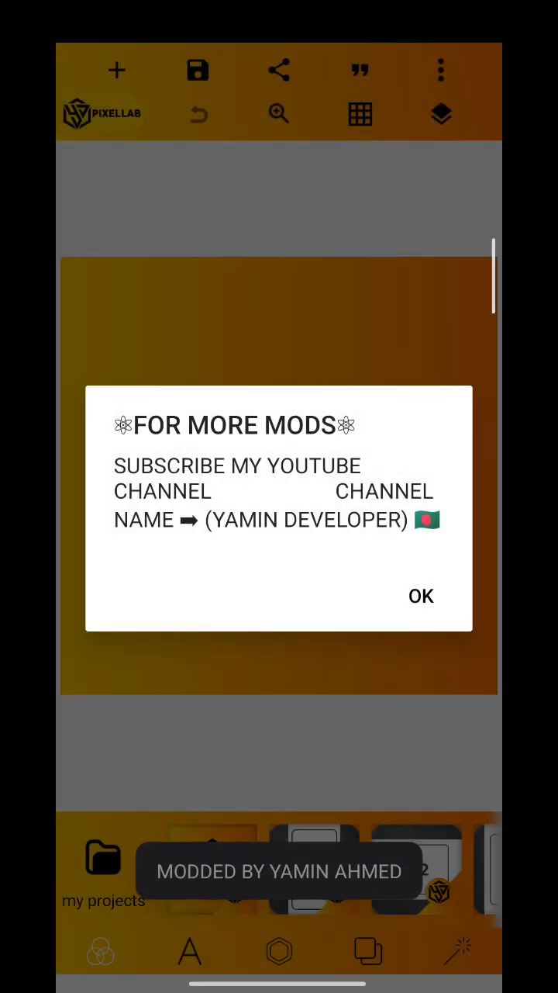
- Dismiss the startup message and select the swirl pattern image on the orange canvas
left_click(422, 596)
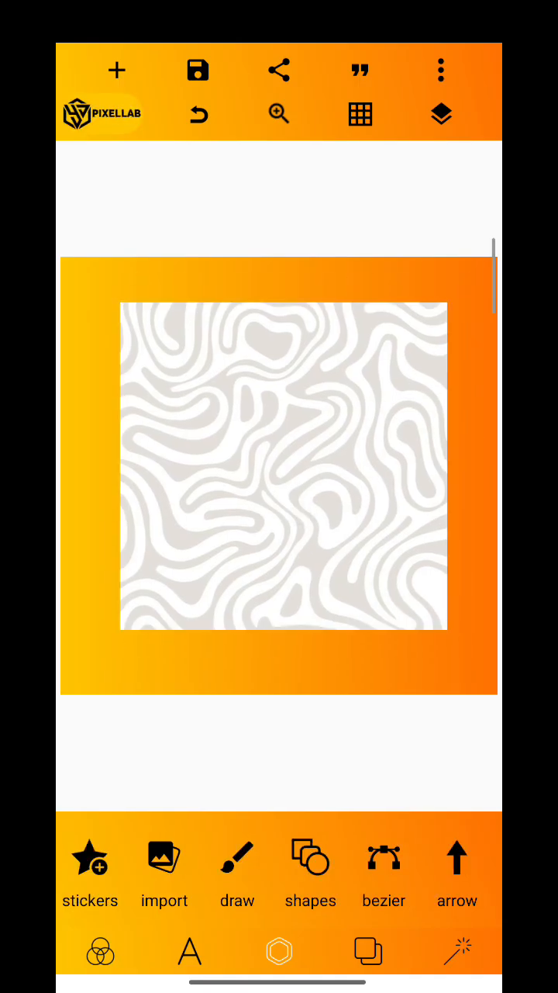
left_click(279, 465)
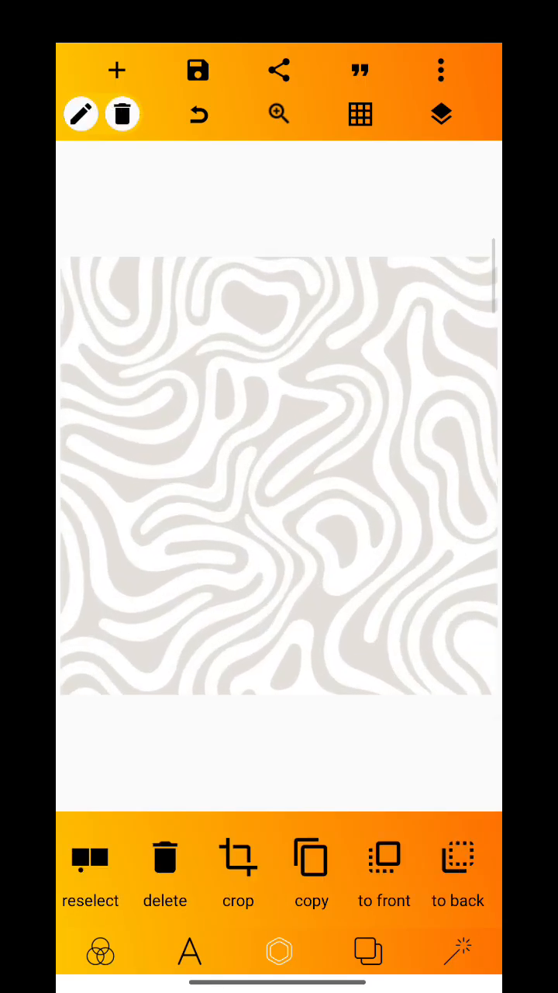
left_click(441, 115)
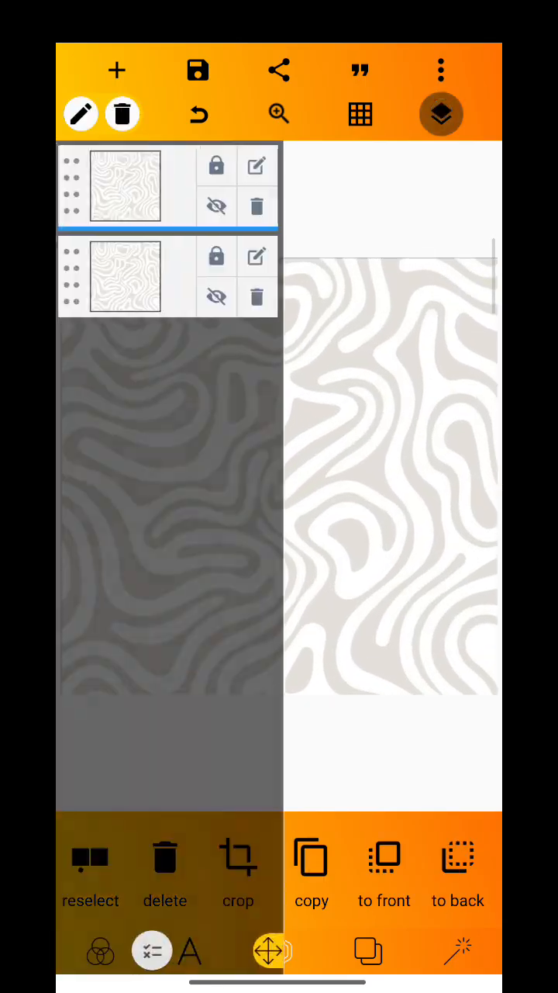
left_click(441, 114)
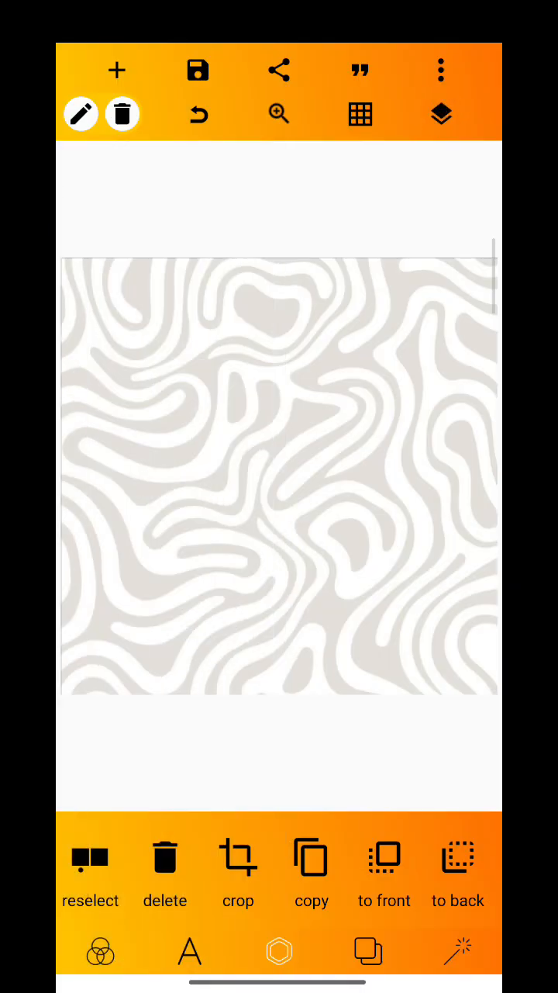
- Bring up the erase-colour tool for the swirl pattern from the bottom toolbar
scroll("left", 3)
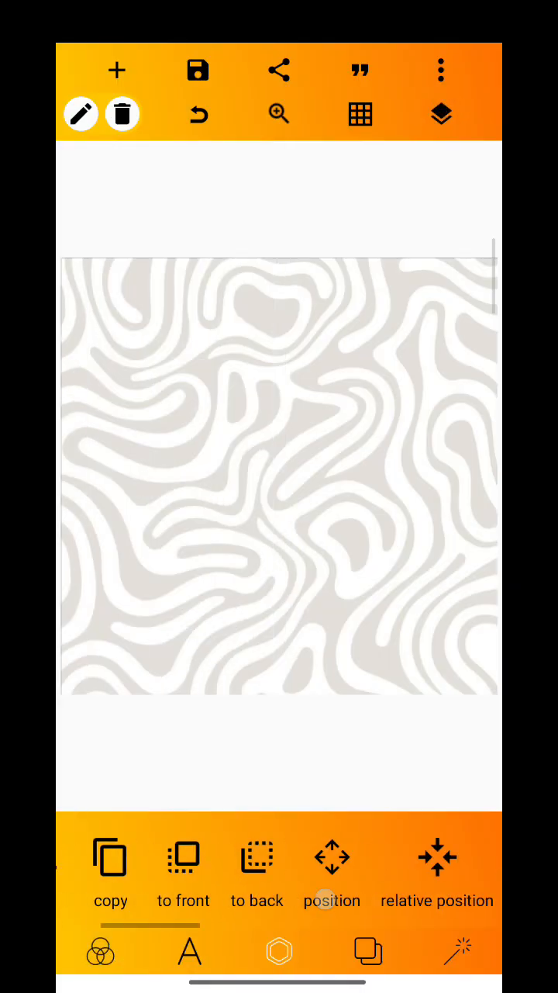
left_click(332, 869)
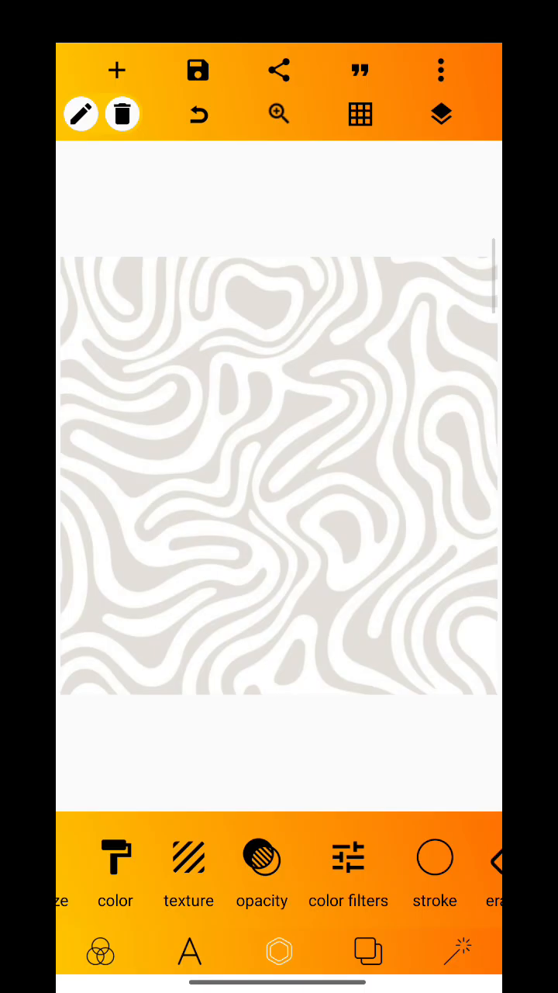
left_click(434, 857)
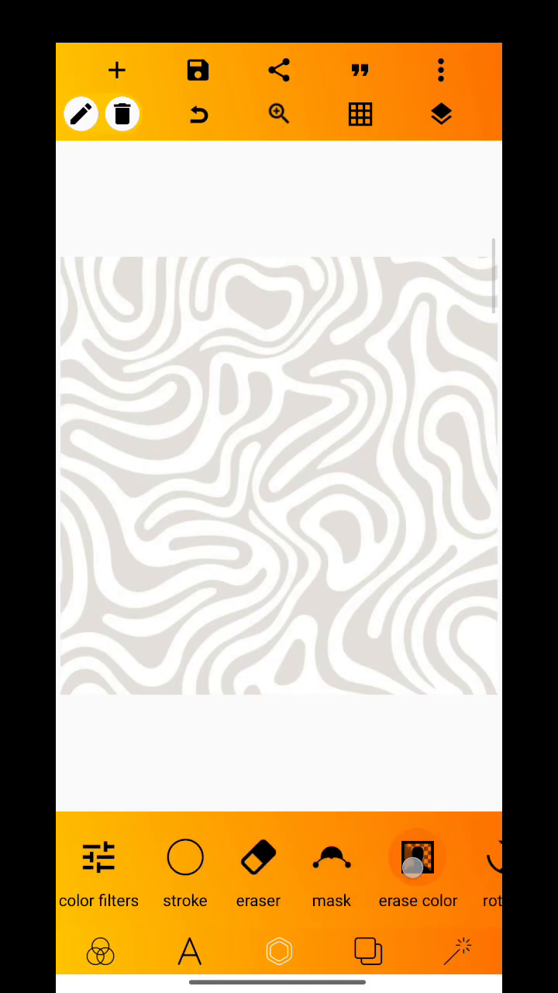
left_click(418, 856)
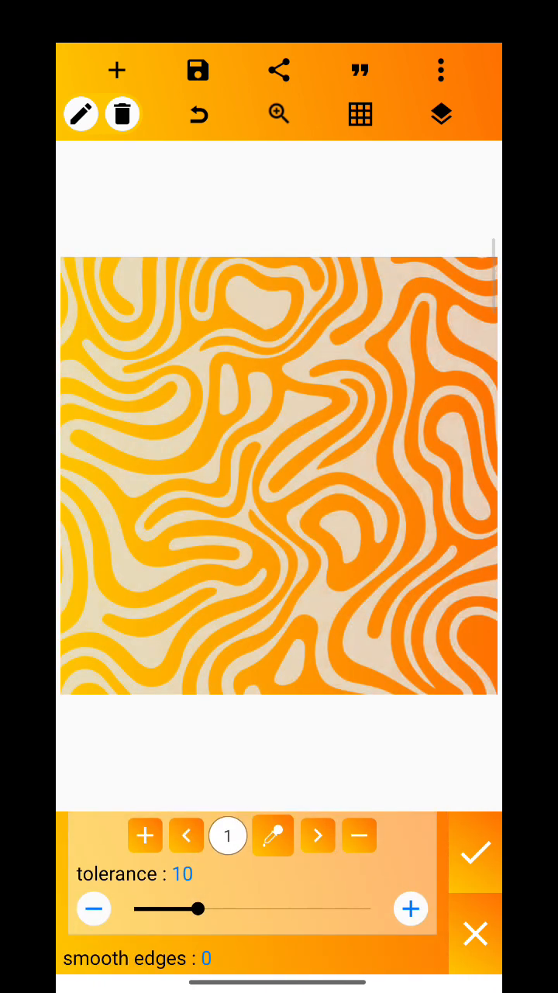
- Erase the white from the swirl pattern and confirm, leaving pale lines on a transparent canvas
left_click(475, 853)
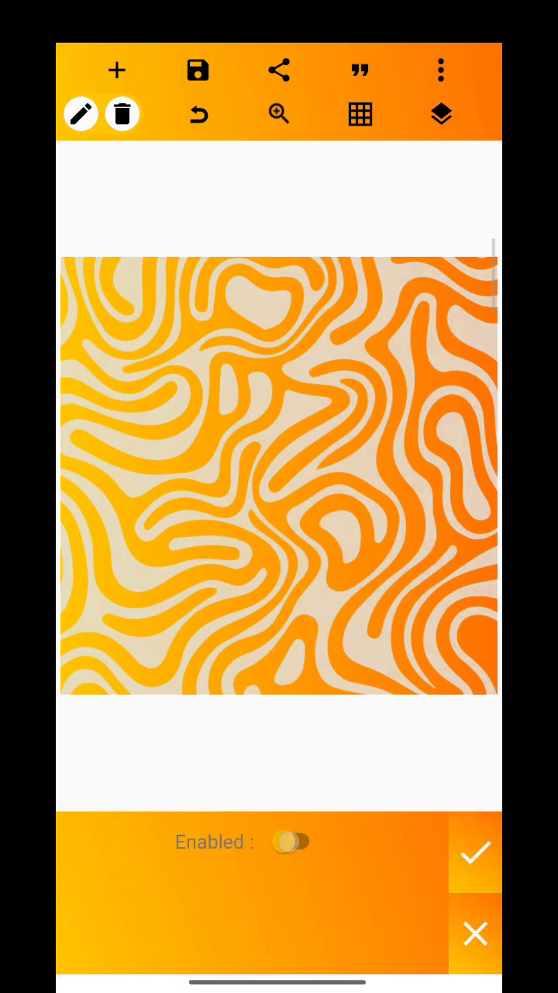
left_click(290, 841)
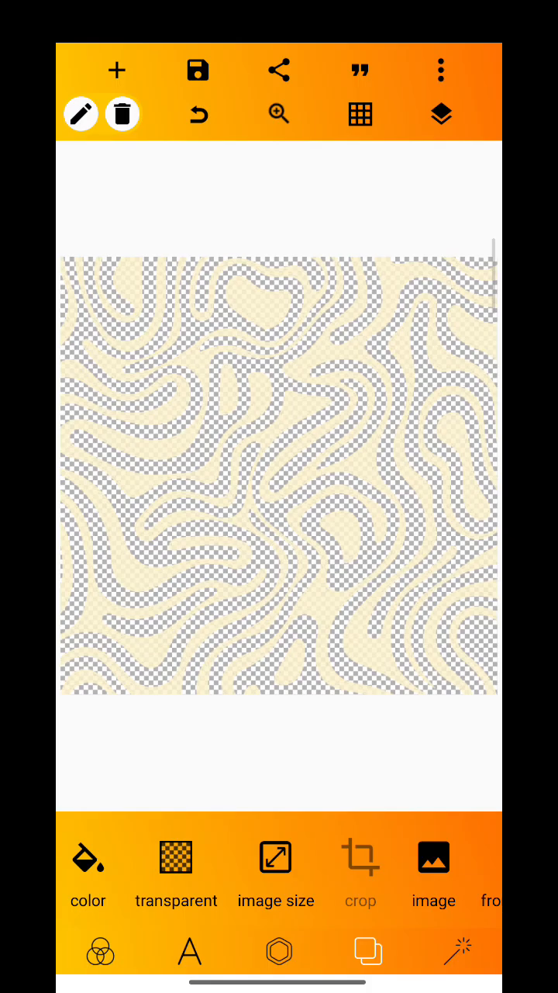
- Lower the swirl pattern's opacity to roughly half
left_click(441, 115)
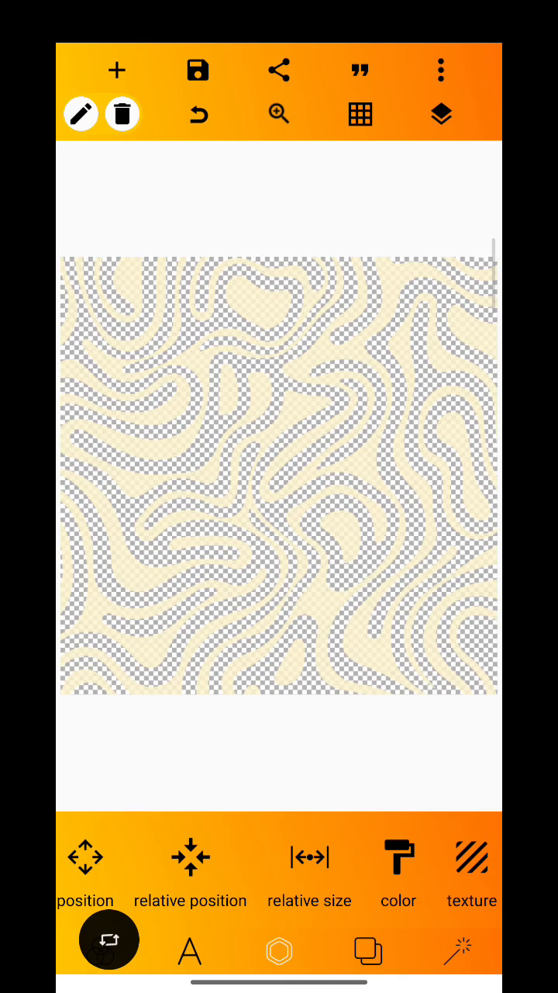
scroll("left", 3)
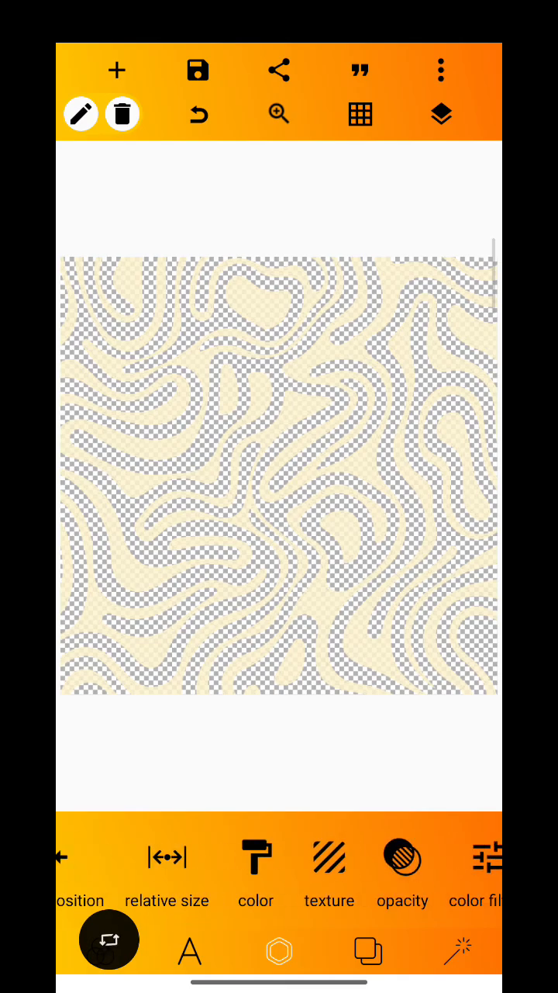
left_click(403, 869)
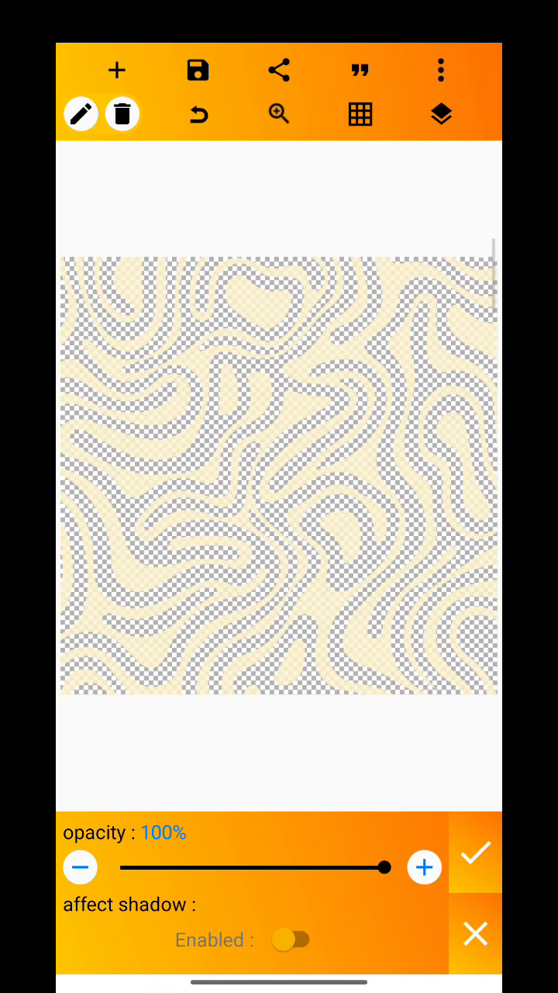
left_click_drag(388, 867, 256, 867)
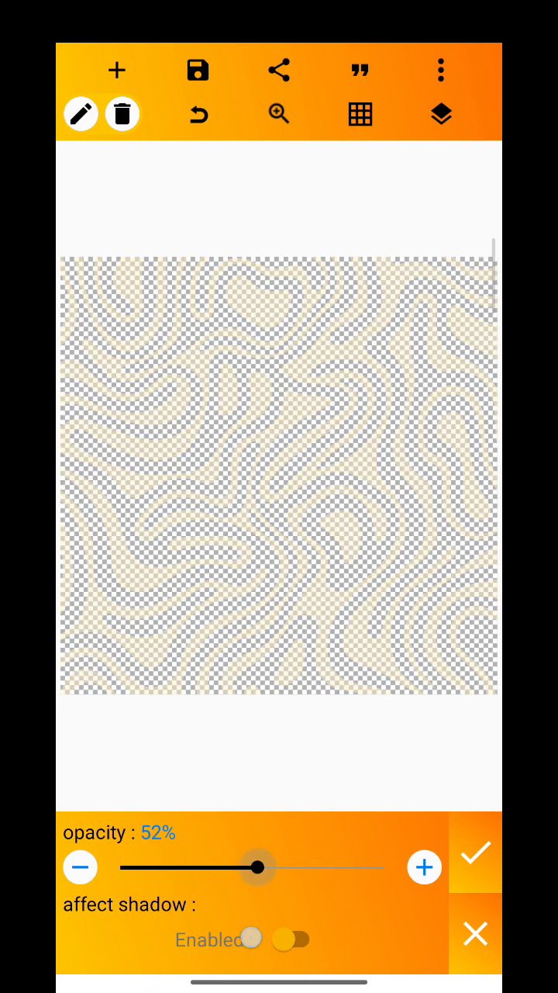
left_click_drag(256, 868, 233, 867)
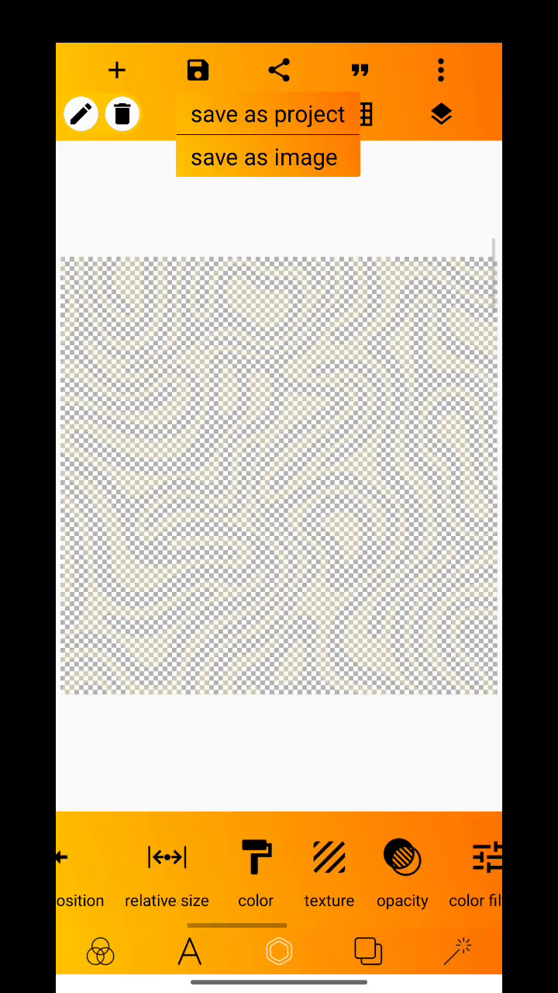
- Export the transparent swirl image and save it to the gallery
left_click(266, 159)
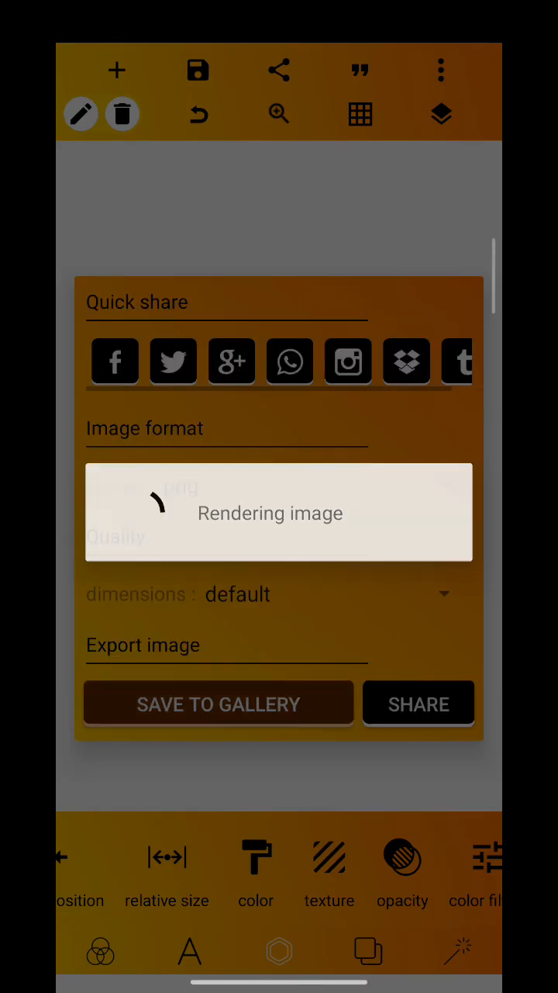
left_click(218, 705)
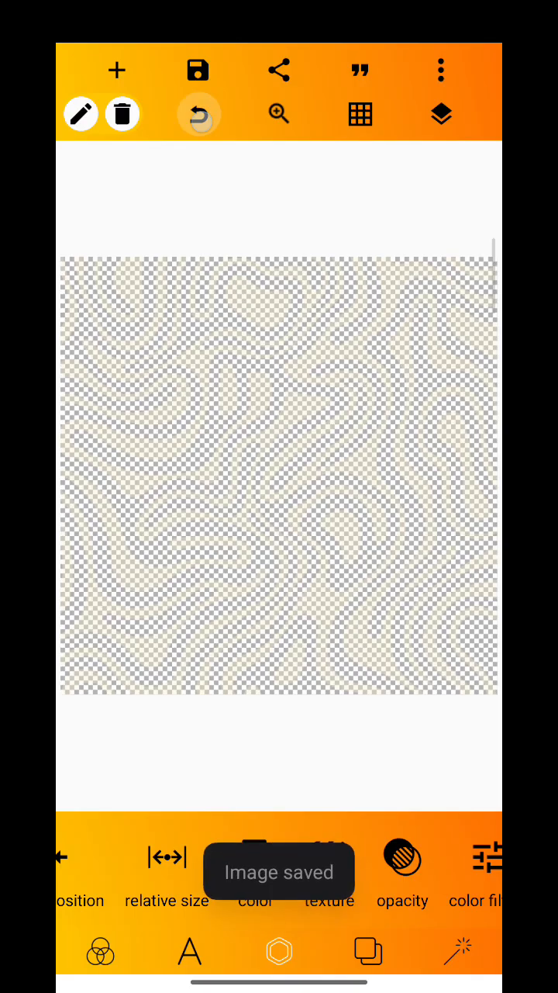
- Delete the swirl image layer and set the canvas background to a plain cream colour
left_click(440, 115)
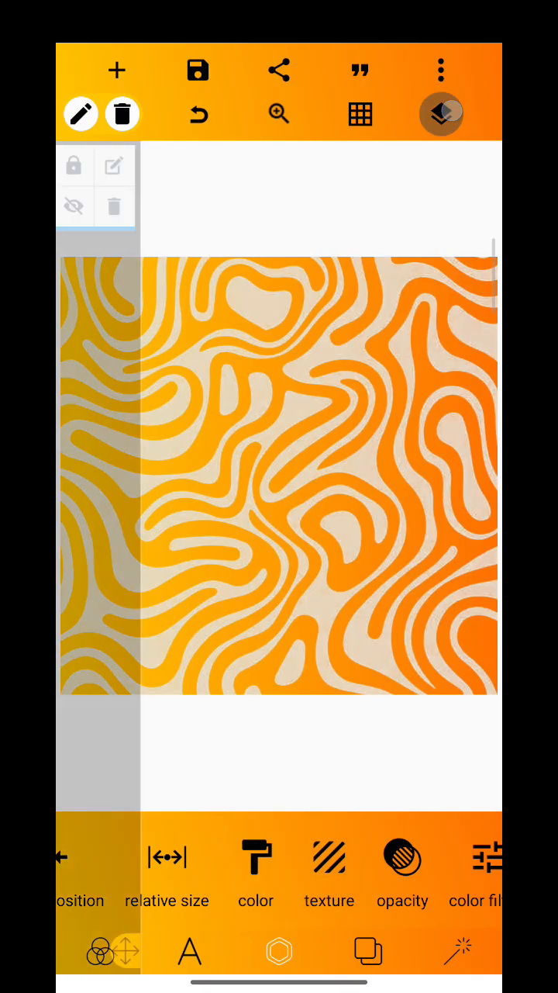
left_click(441, 115)
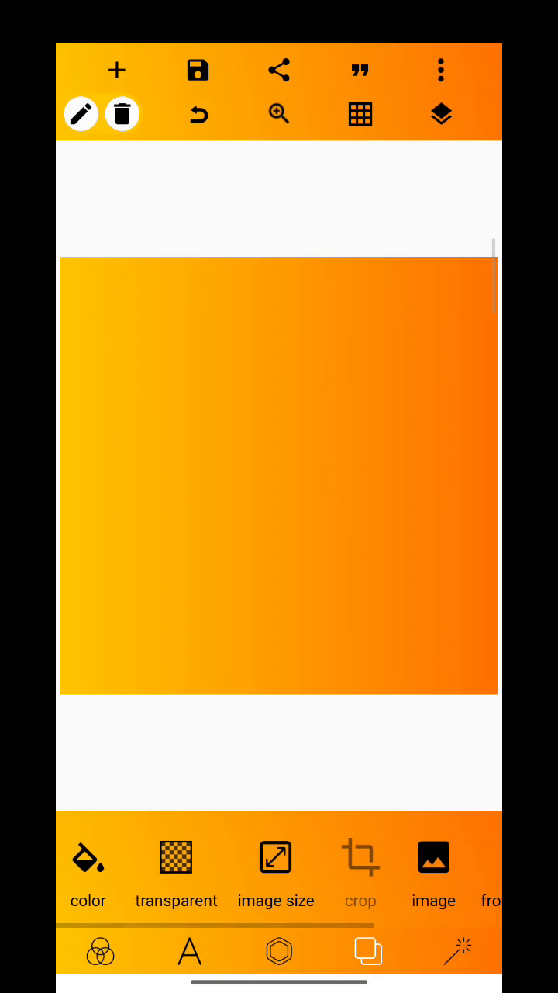
left_click(89, 869)
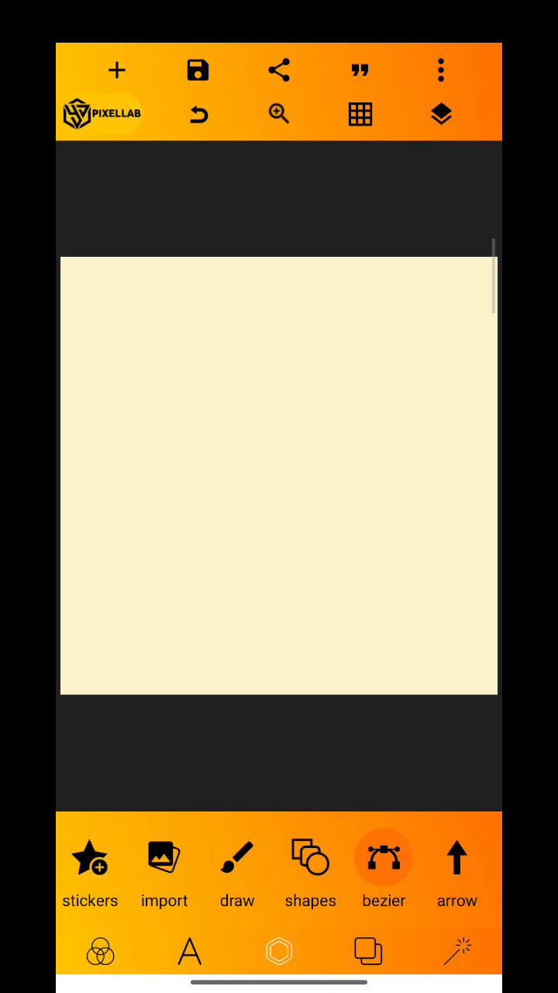
- Draw a bezier shape across the bottom and bend its top edge into a wave
left_click(385, 860)
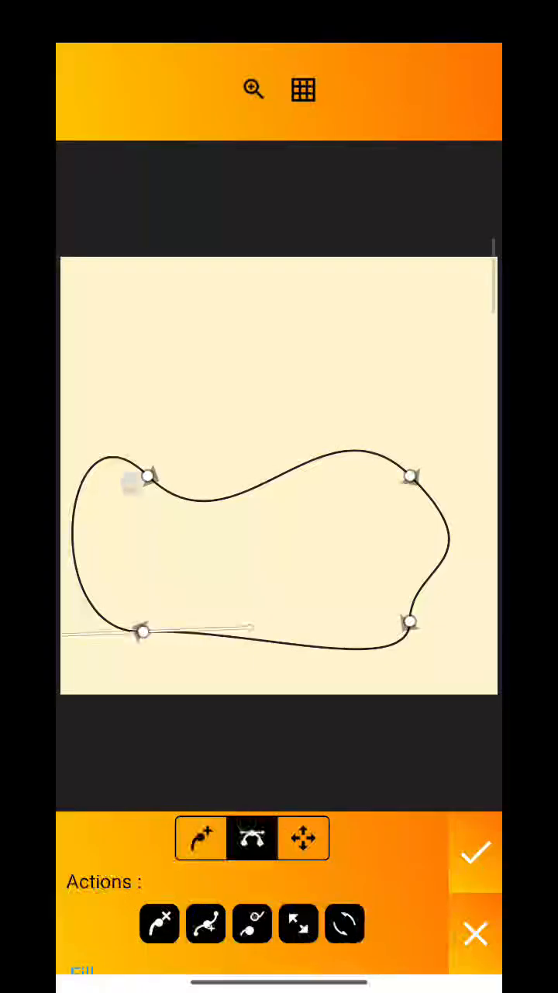
left_click_drag(147, 475, 236, 565)
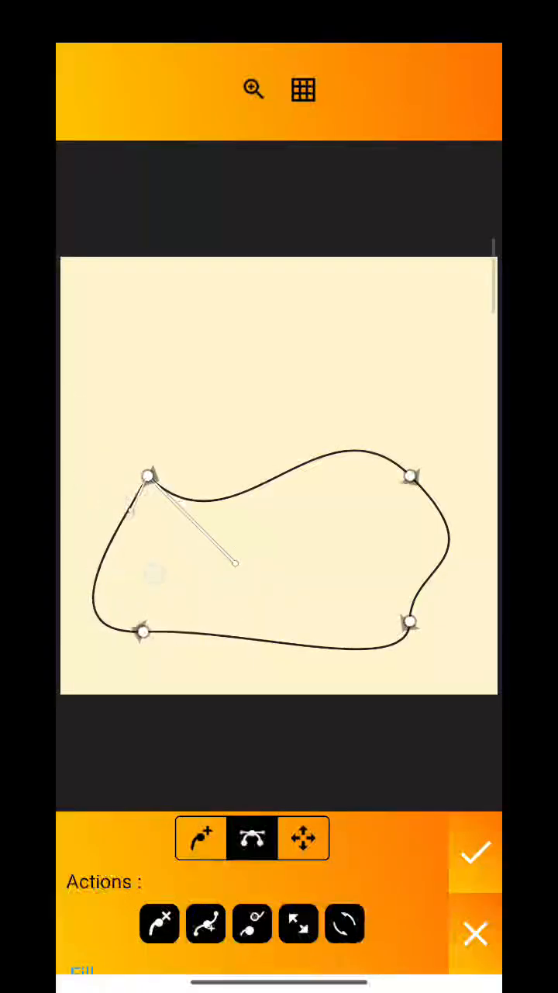
left_click(474, 931)
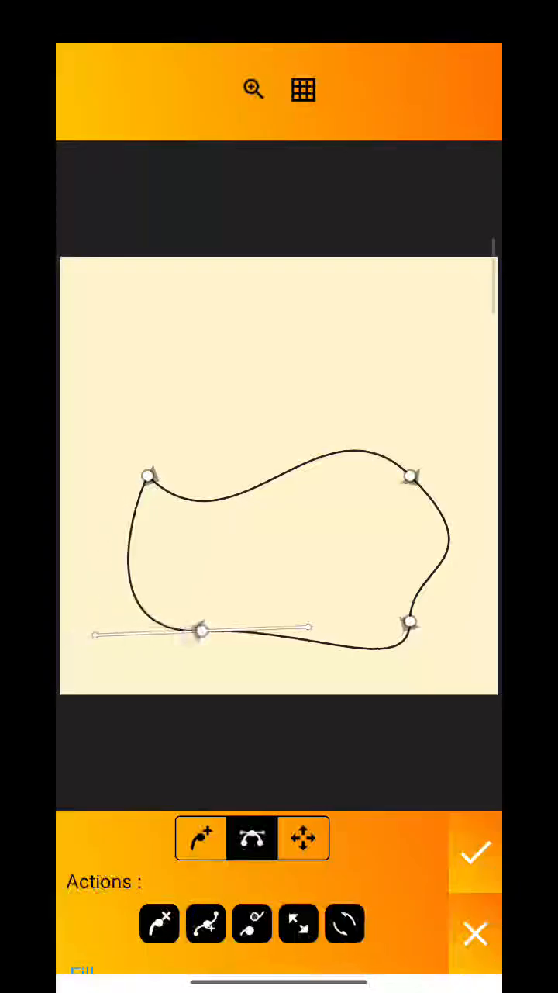
left_click_drag(201, 630, 133, 633)
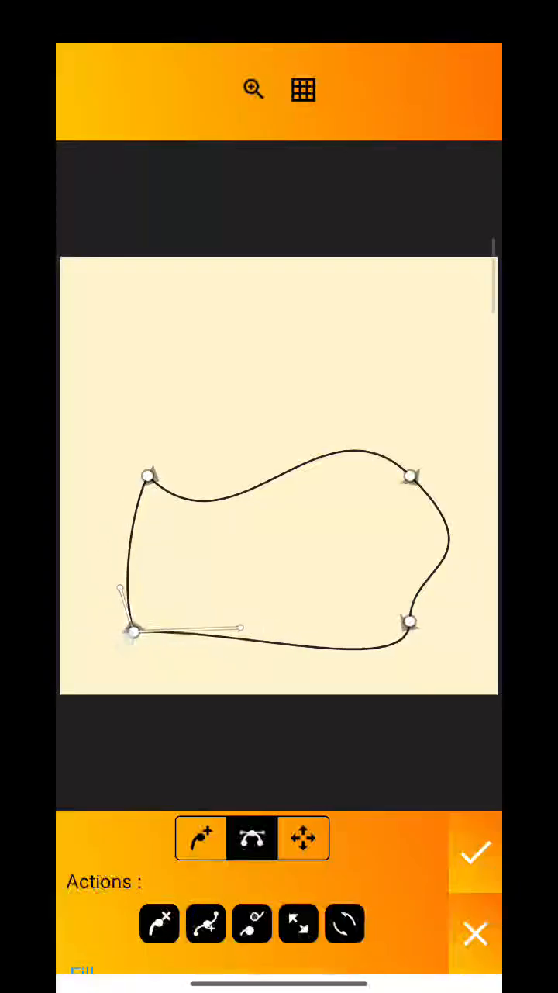
left_click_drag(411, 478, 425, 473)
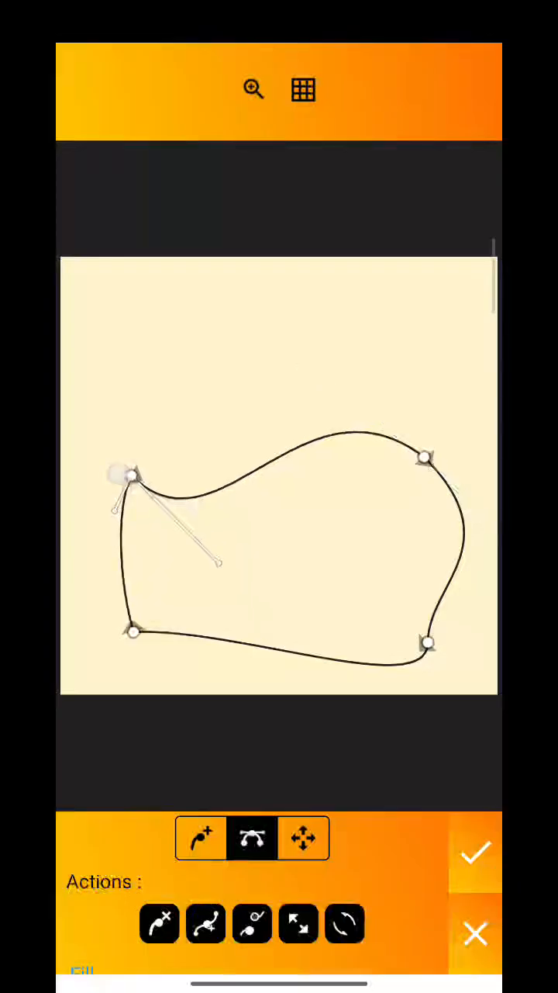
left_click_drag(217, 561, 250, 537)
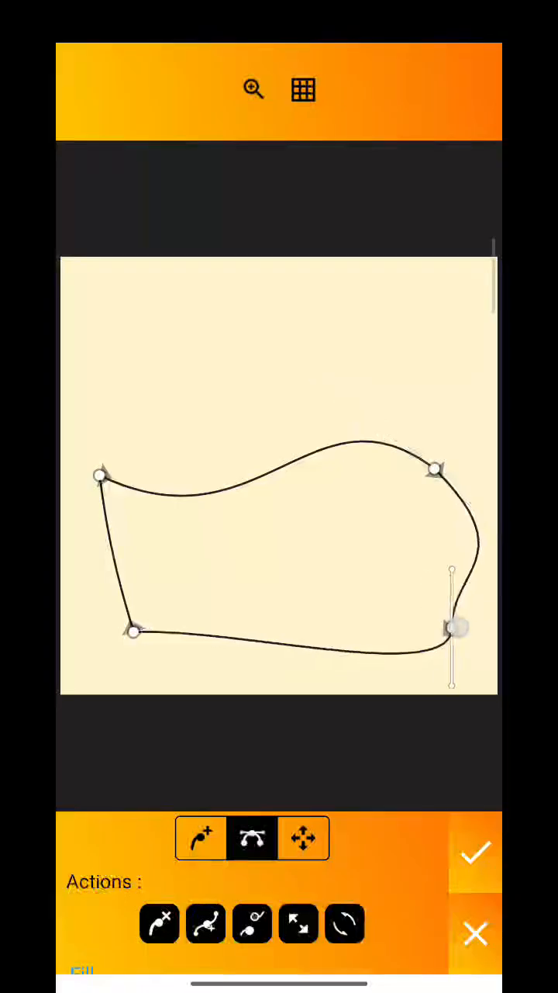
left_click_drag(458, 628, 442, 643)
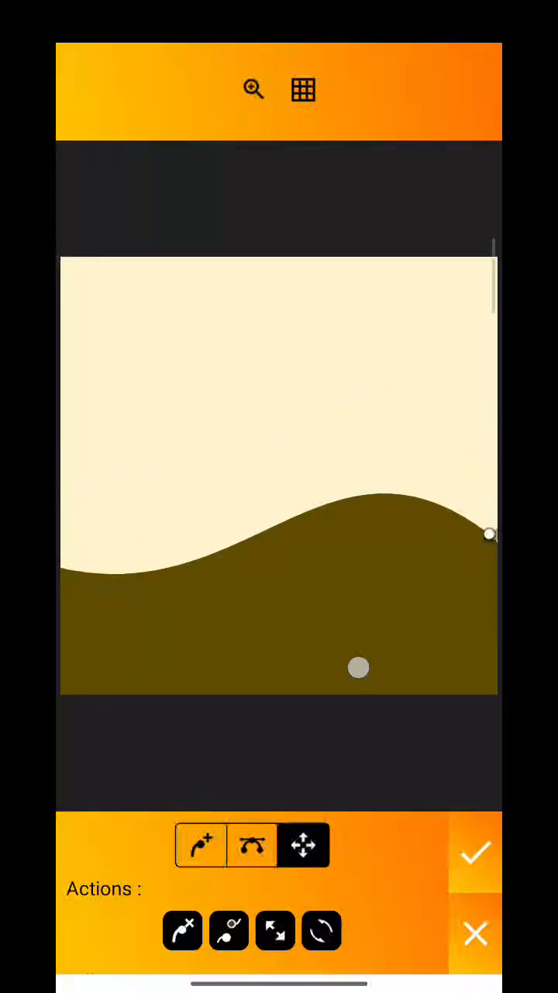
- Texture the wave shape with the swirl image scaled to about 205% and apply it
left_click(474, 853)
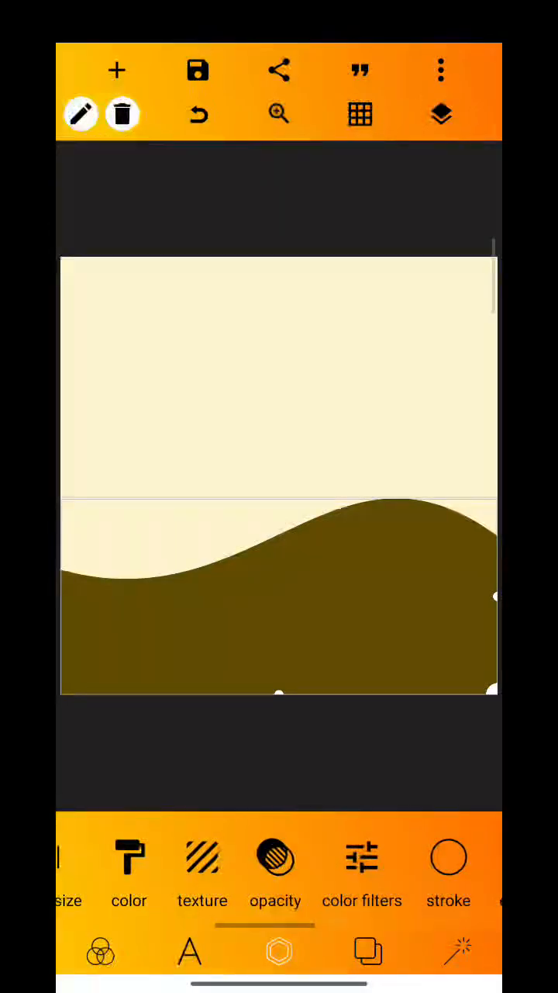
left_click(202, 869)
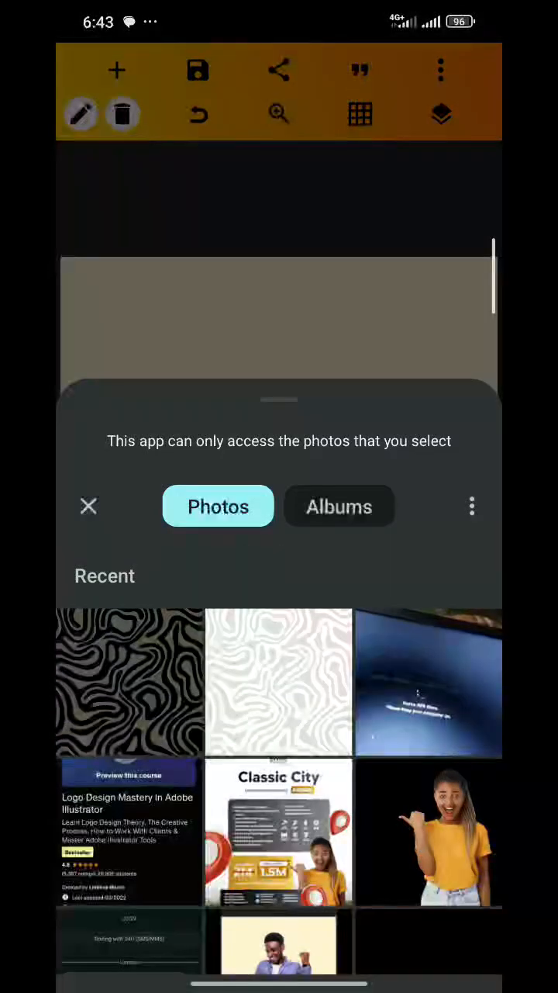
left_click(278, 683)
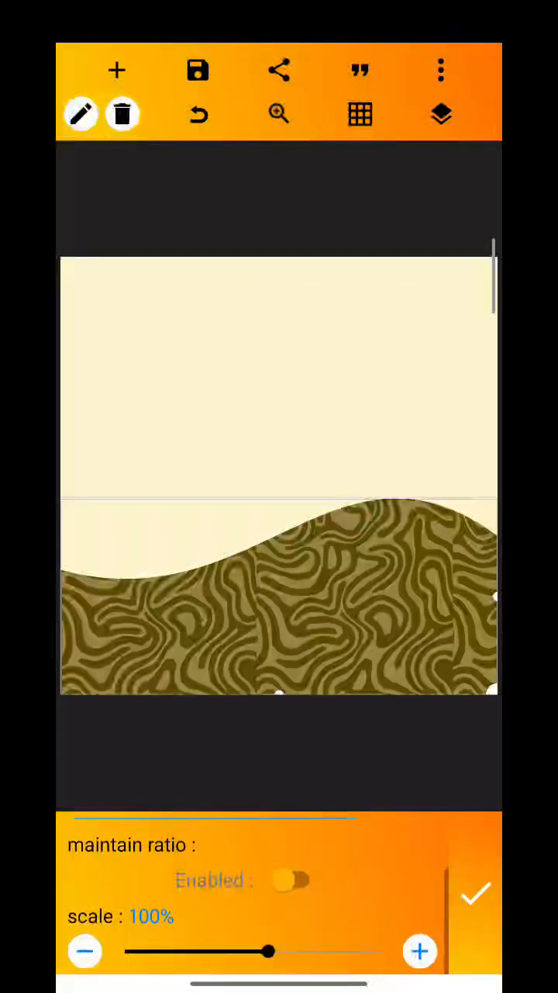
left_click_drag(267, 951, 380, 951)
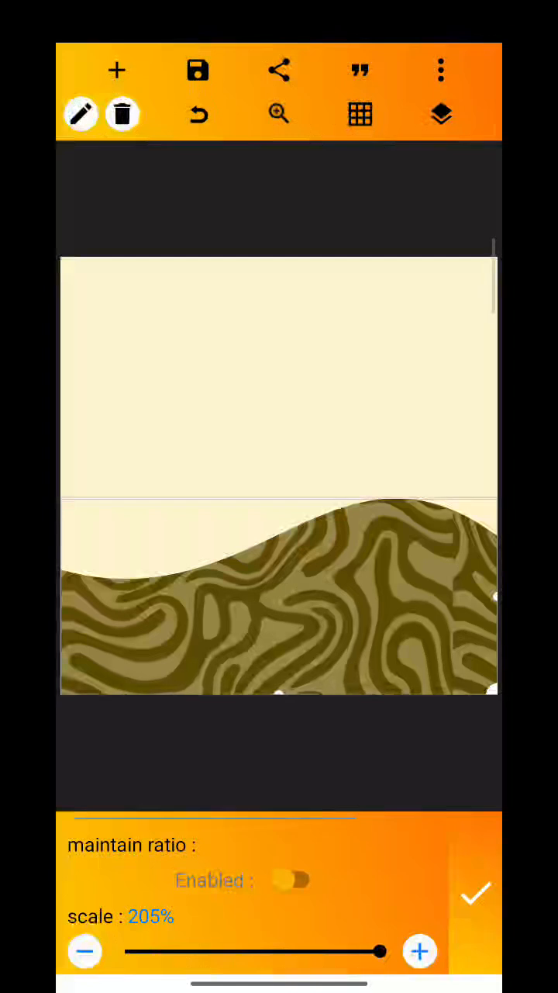
left_click(474, 894)
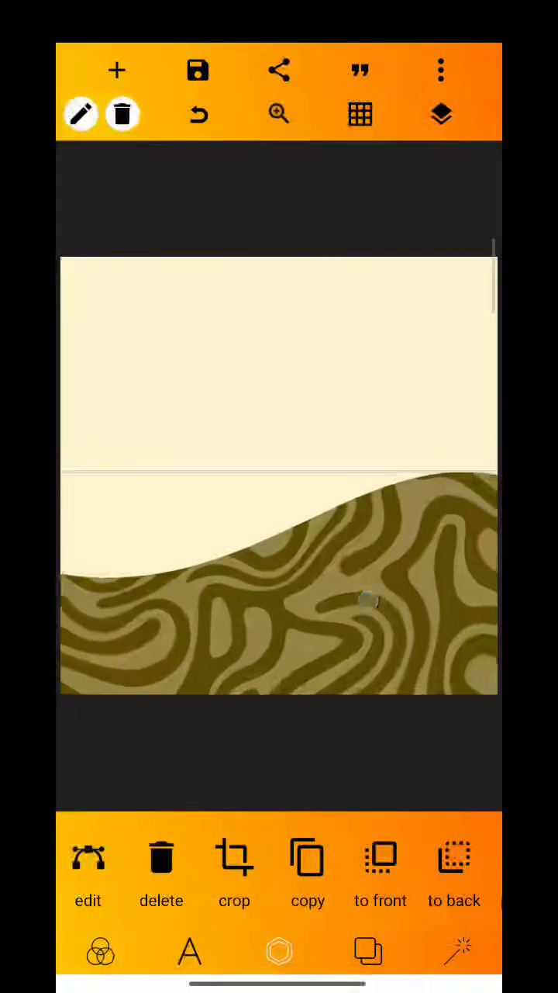
- Add the cropped photo of the woman in yellow and place her layer behind the wave
left_click(441, 115)
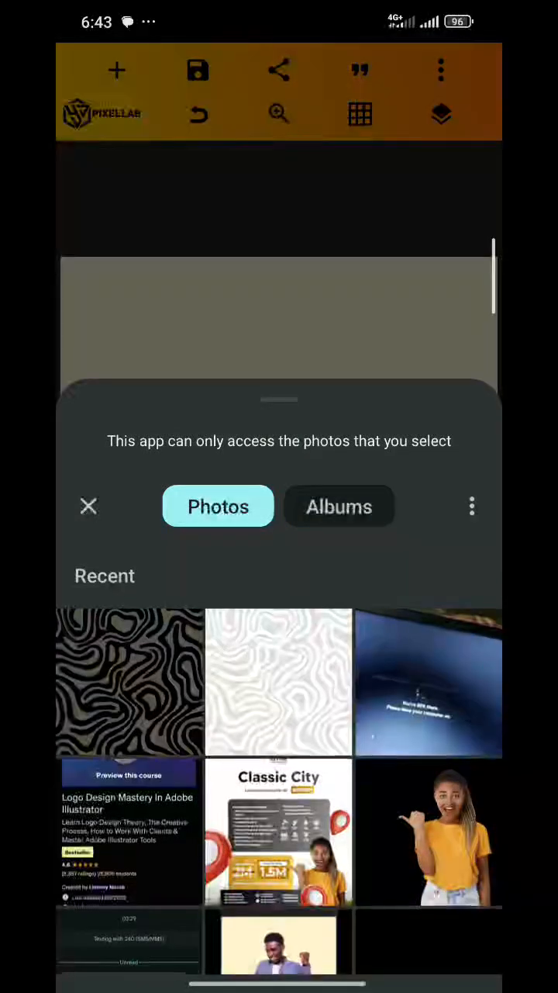
left_click(430, 831)
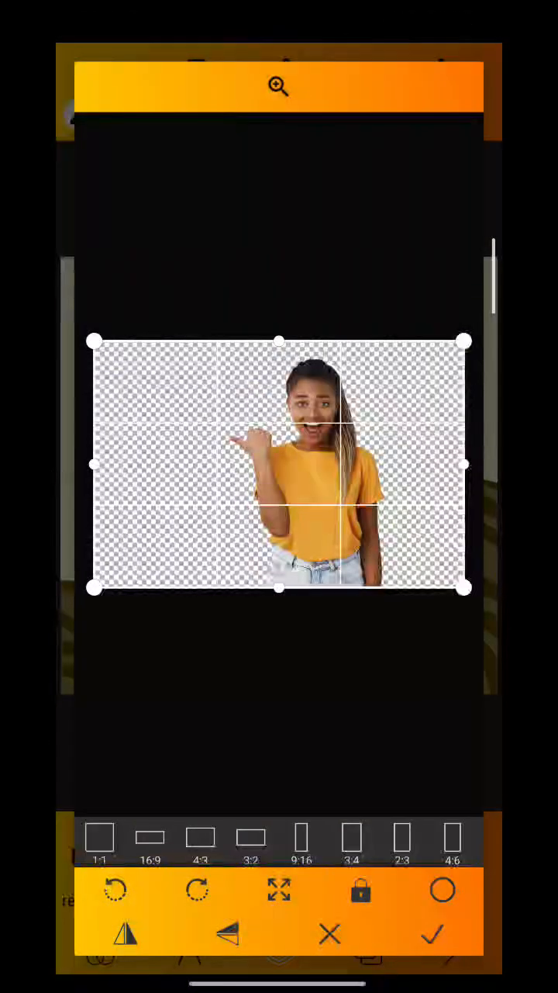
left_click_drag(91, 464, 178, 464)
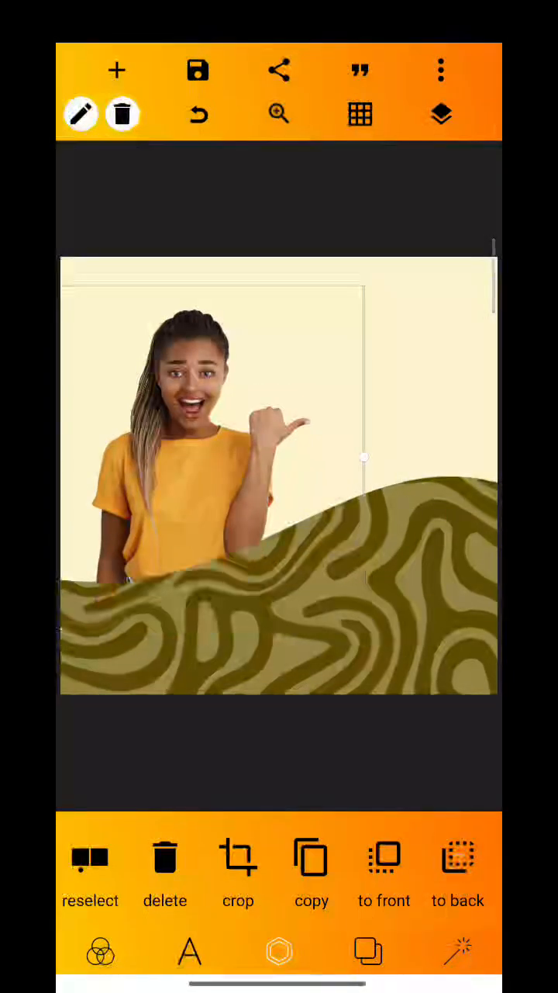
left_click(440, 114)
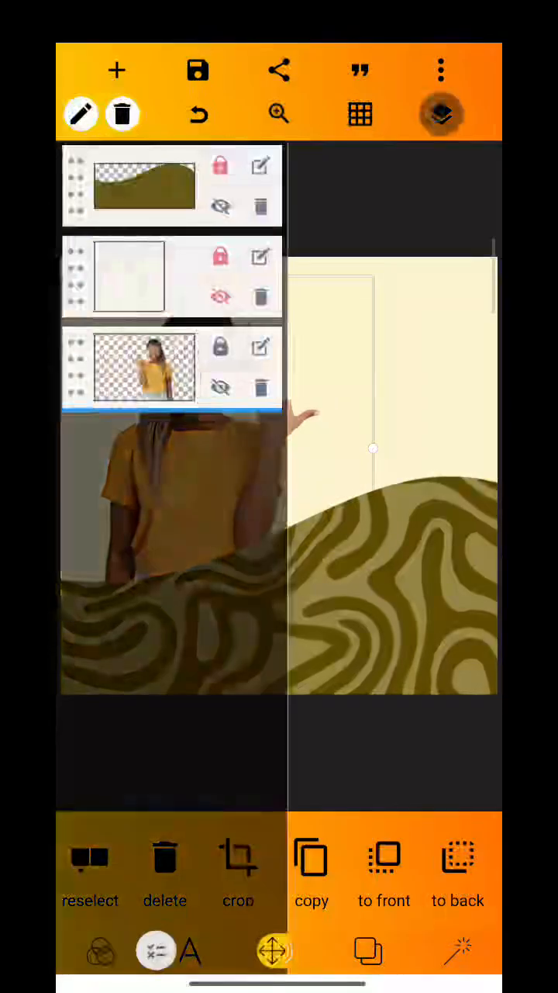
left_click(442, 115)
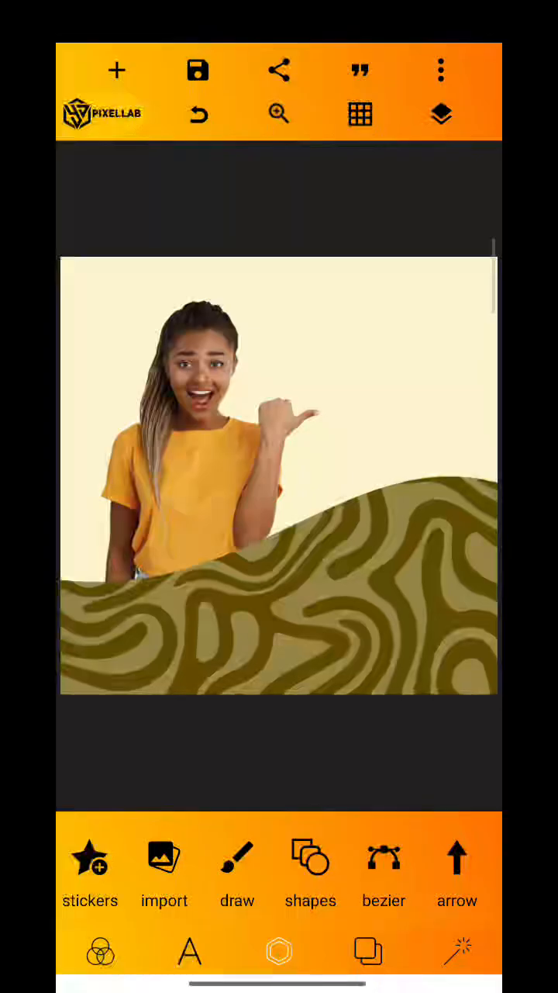
- Give the wave a light inner shadow offset about 13 down from its top edge
left_click(441, 115)
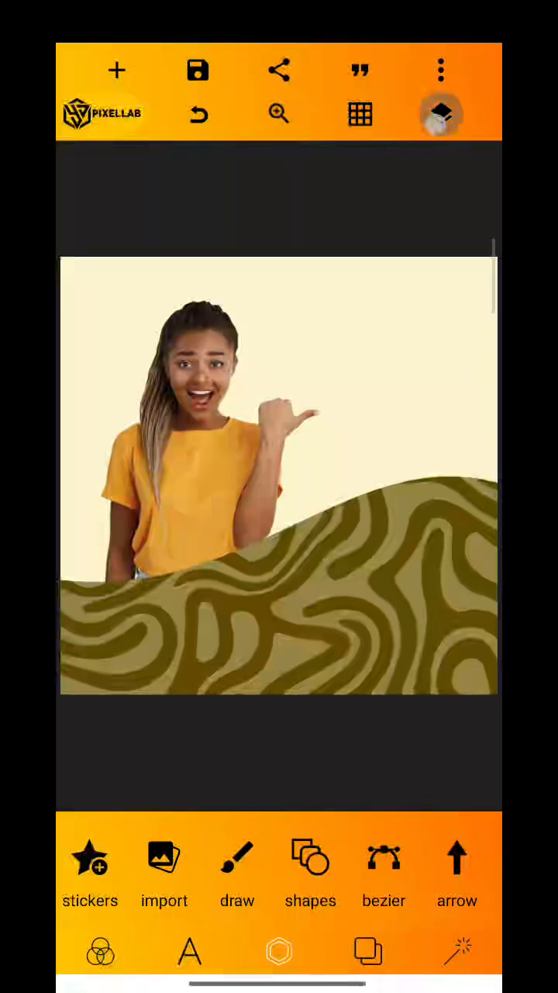
left_click(442, 115)
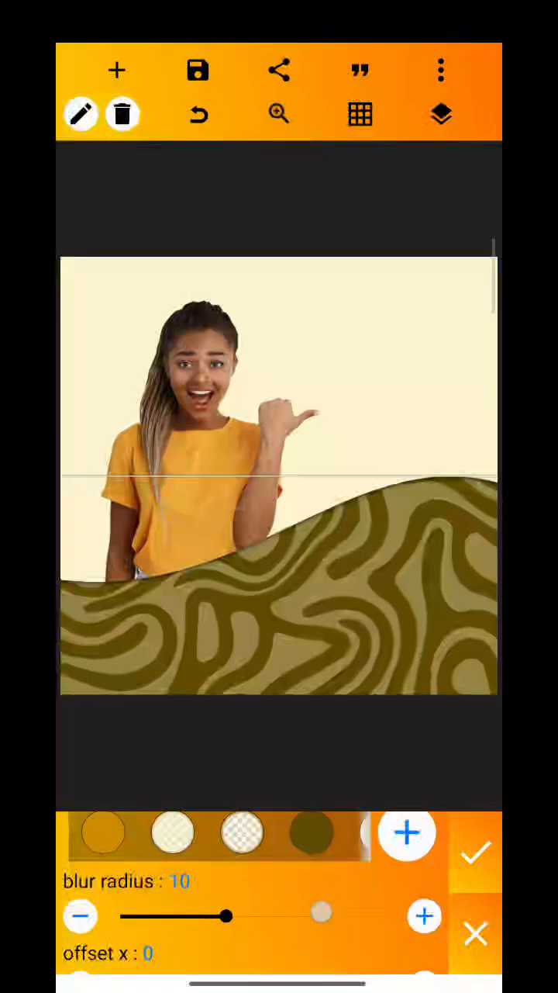
scroll("down", 3)
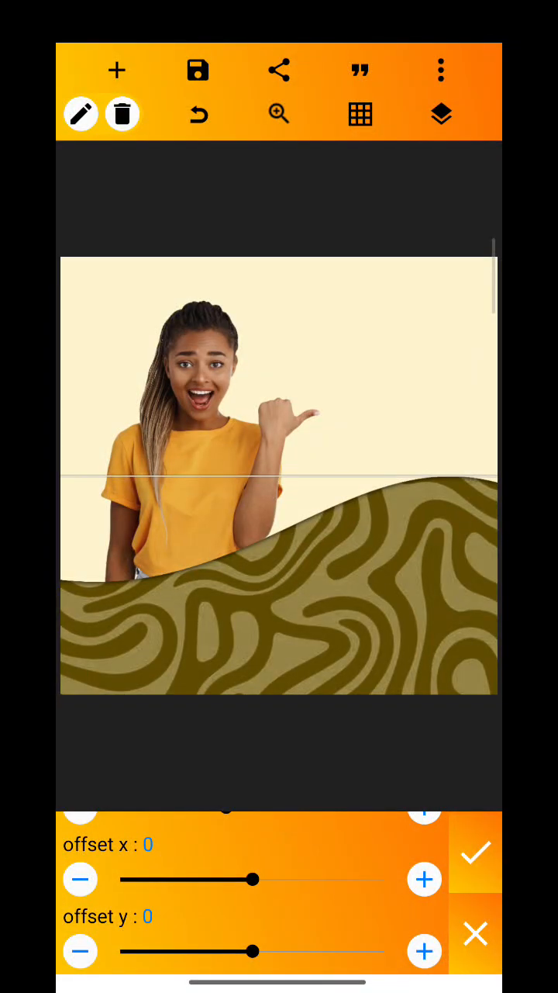
left_click_drag(252, 951, 266, 951)
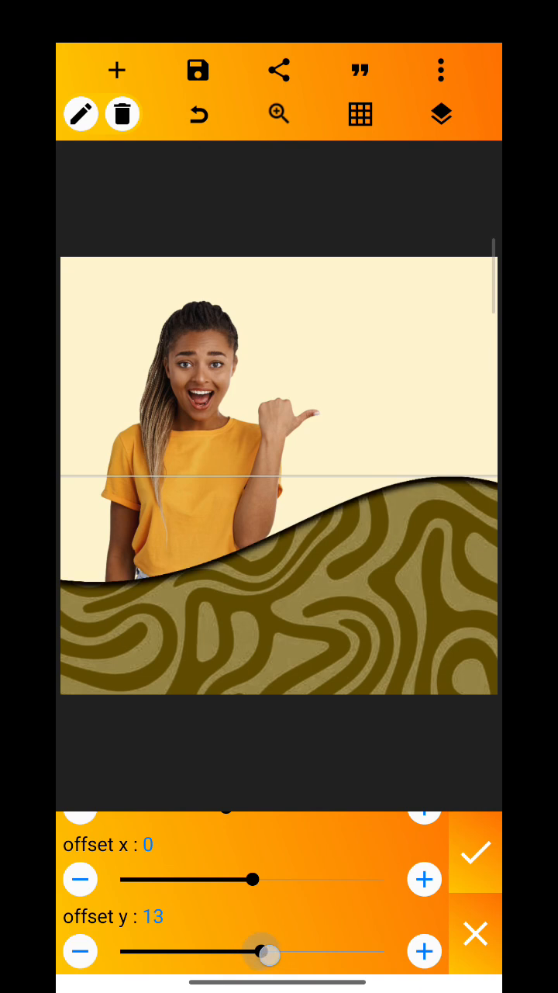
left_click_drag(264, 951, 301, 951)
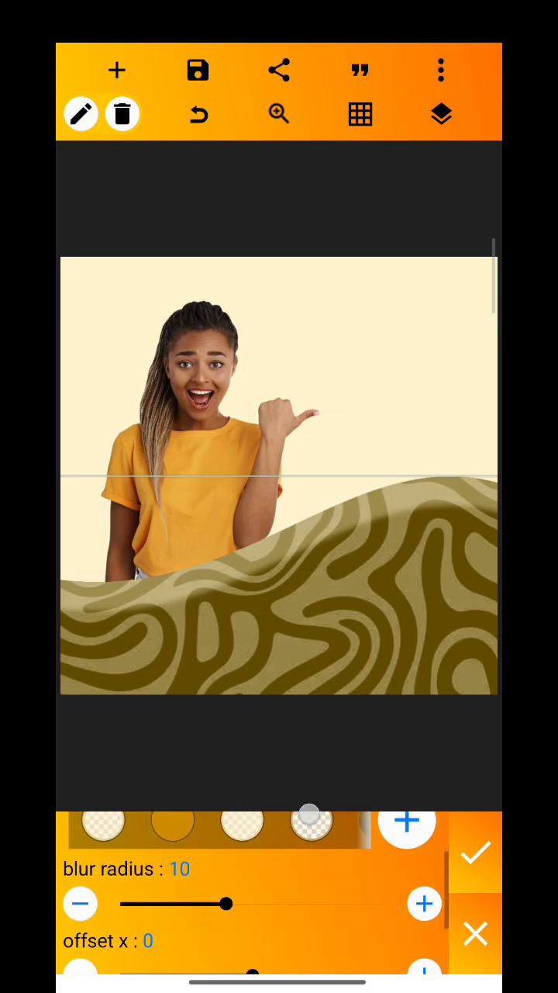
- Raise the inner shadow's blur radius to about 21 for a soft glow
left_click_drag(227, 903, 270, 883)
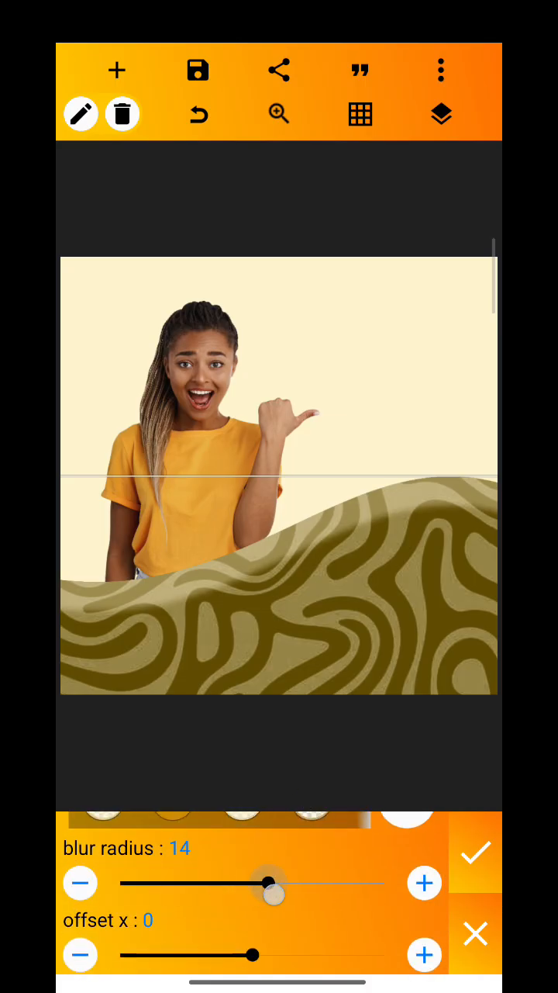
left_click_drag(267, 882, 345, 883)
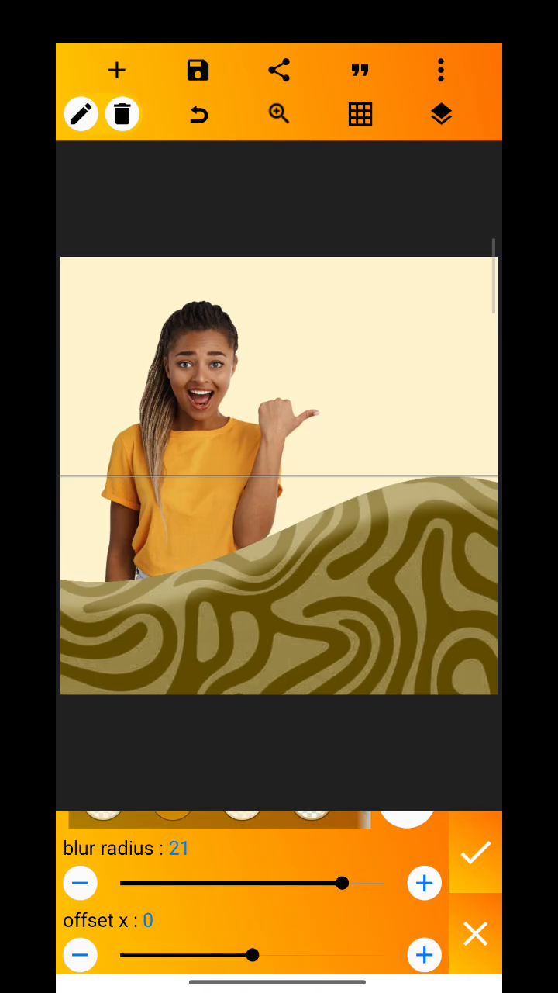
left_click_drag(345, 885, 310, 884)
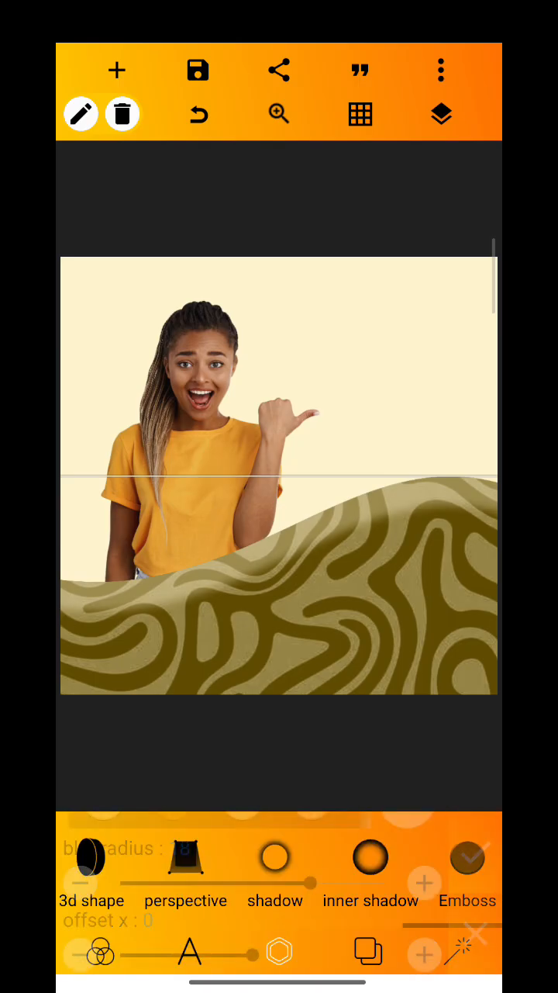
- Hide the woman photo layer and bring up the PNG export options for the wave-on-cream canvas
left_click(440, 115)
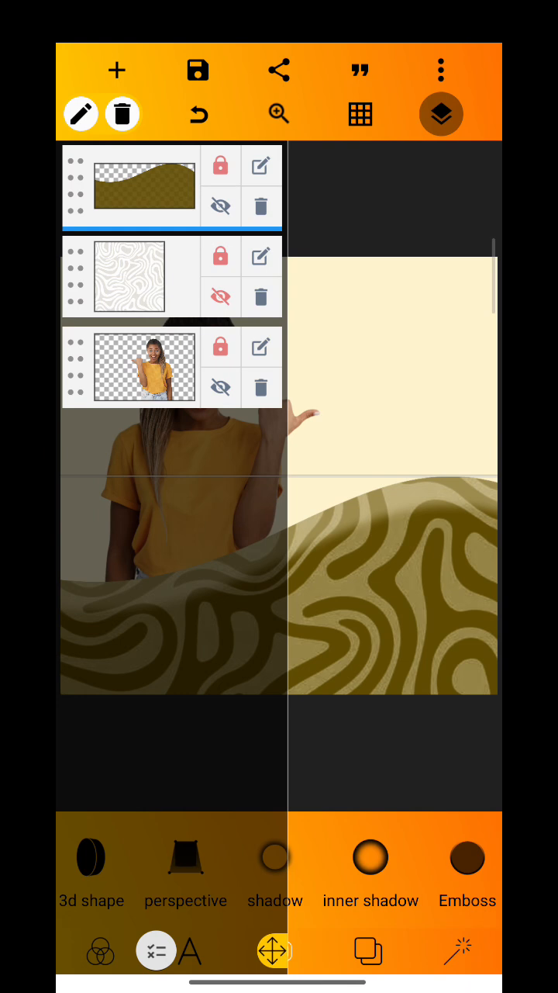
left_click(441, 114)
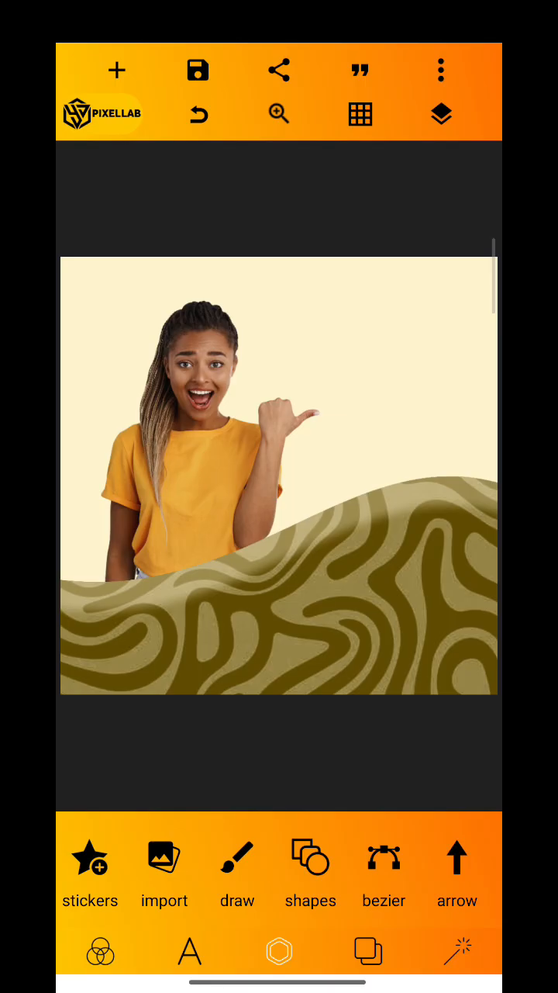
left_click(441, 115)
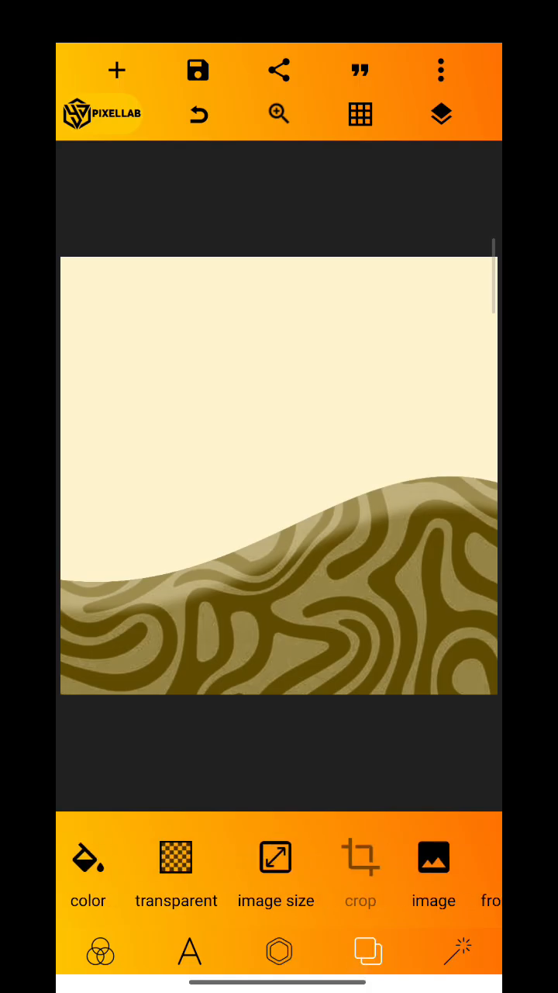
left_click(197, 72)
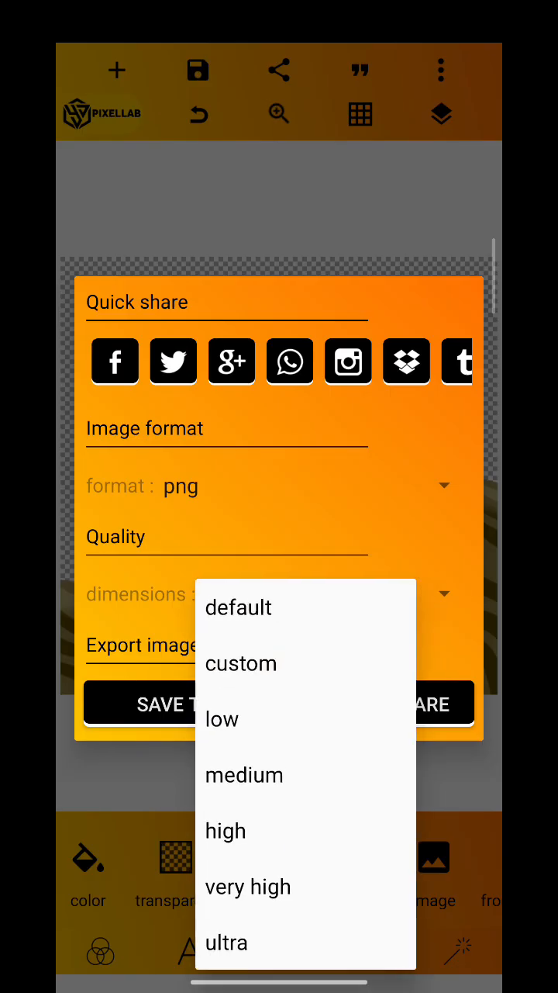
- Set export quality to high and save the swirl-wave poster to the gallery as PNG
left_click(225, 831)
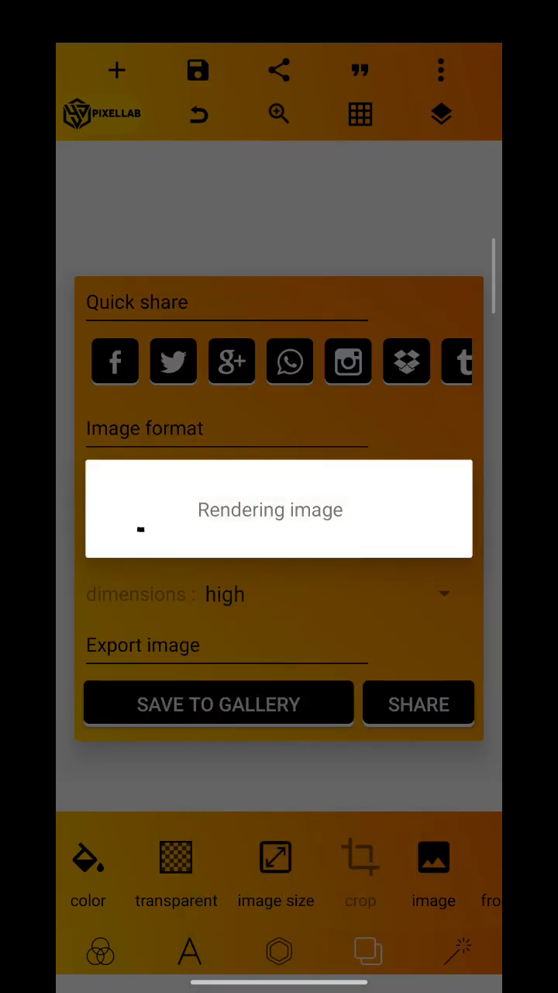
left_click(220, 704)
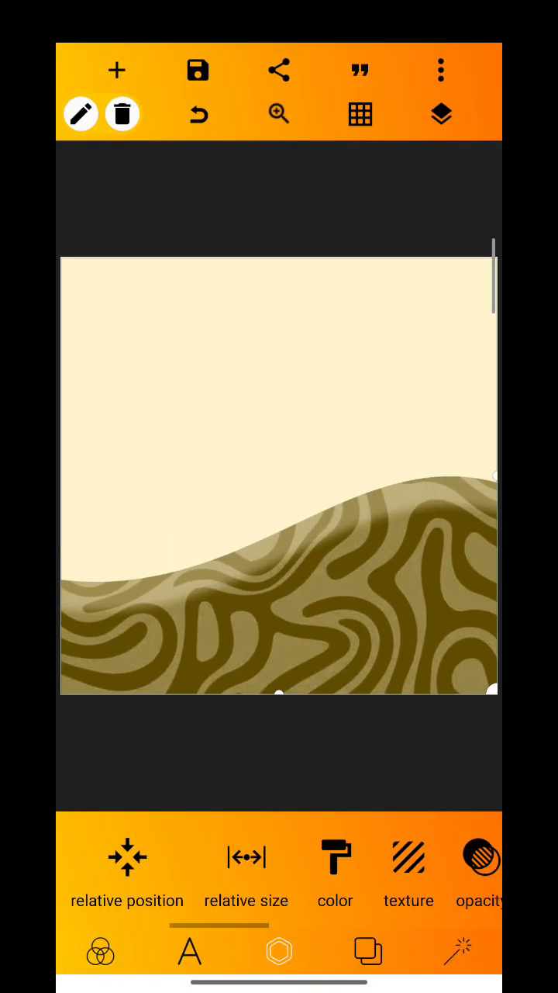
- Show the woman photo again and confirm an inner shadow with offset y 14 on the swirl shape
left_click(441, 115)
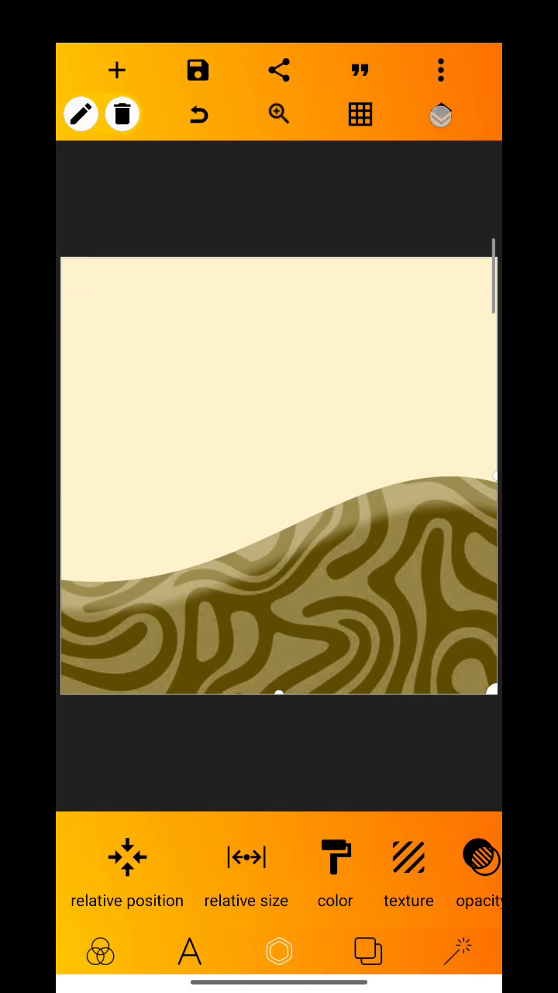
left_click(440, 115)
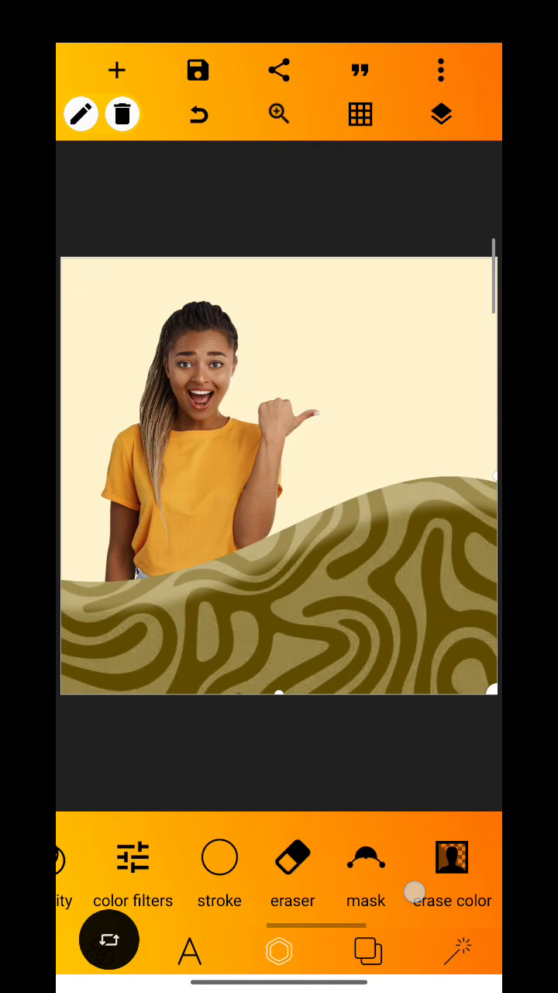
scroll("left", 3)
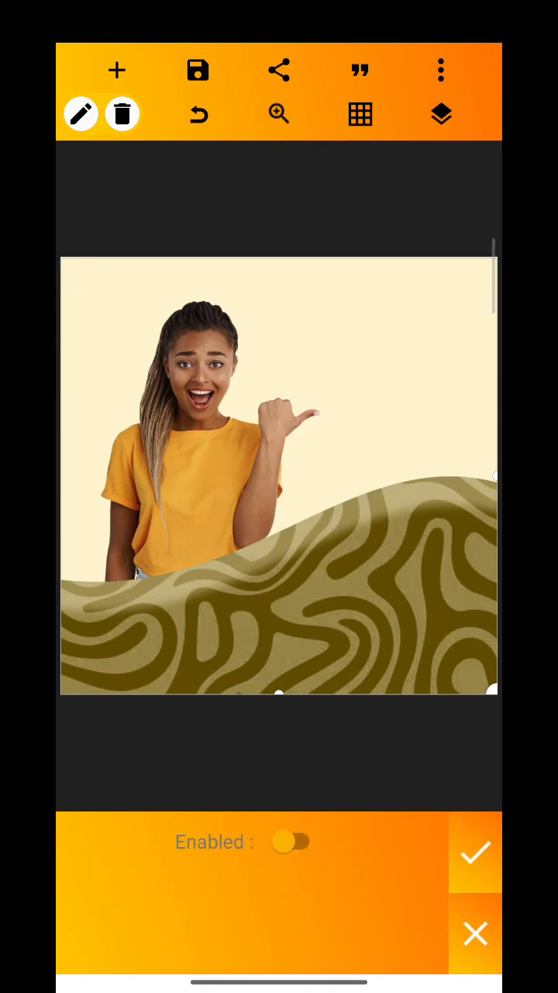
left_click(292, 841)
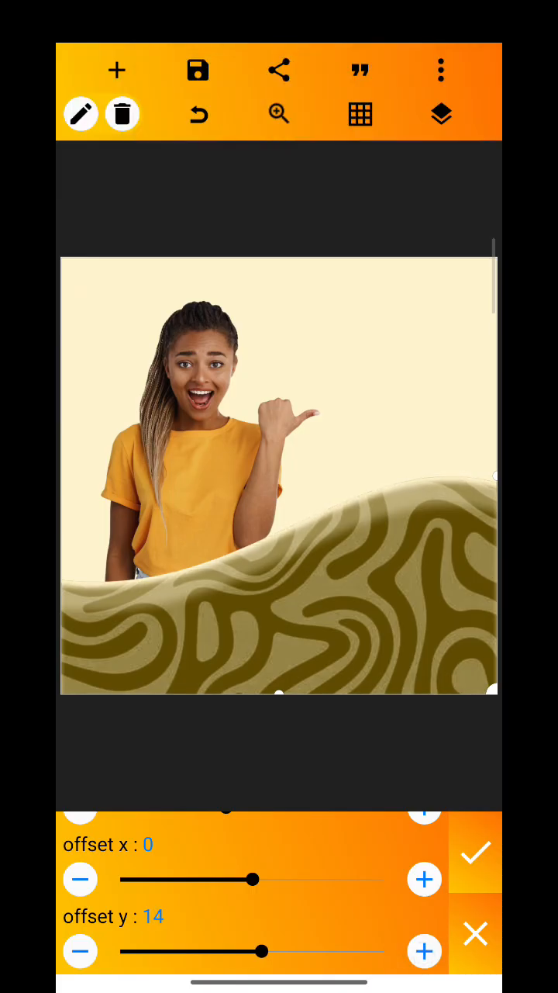
left_click(474, 854)
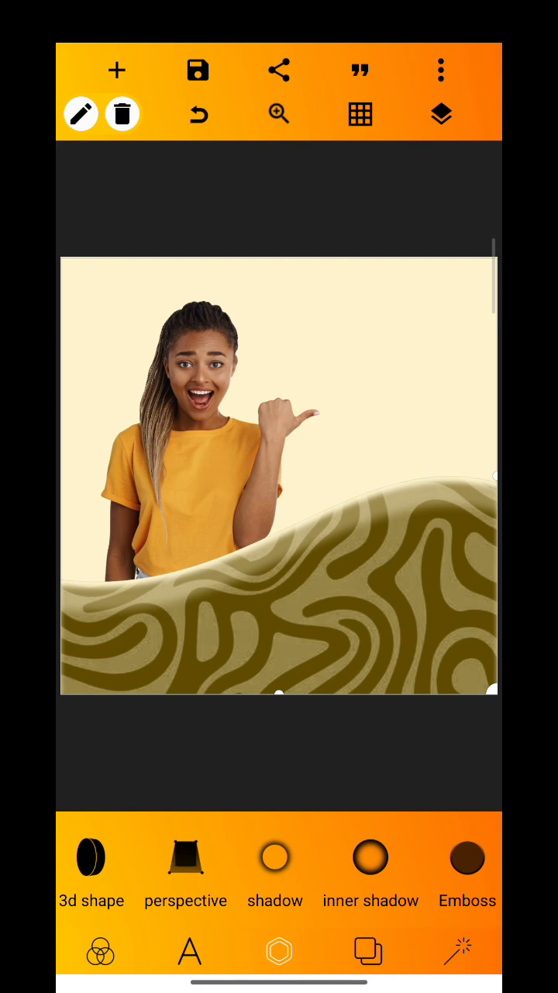
- In color filters, cycle the swirl shape's hue through teal, red-brown, purple, blue, brown and green
scroll("left", 3)
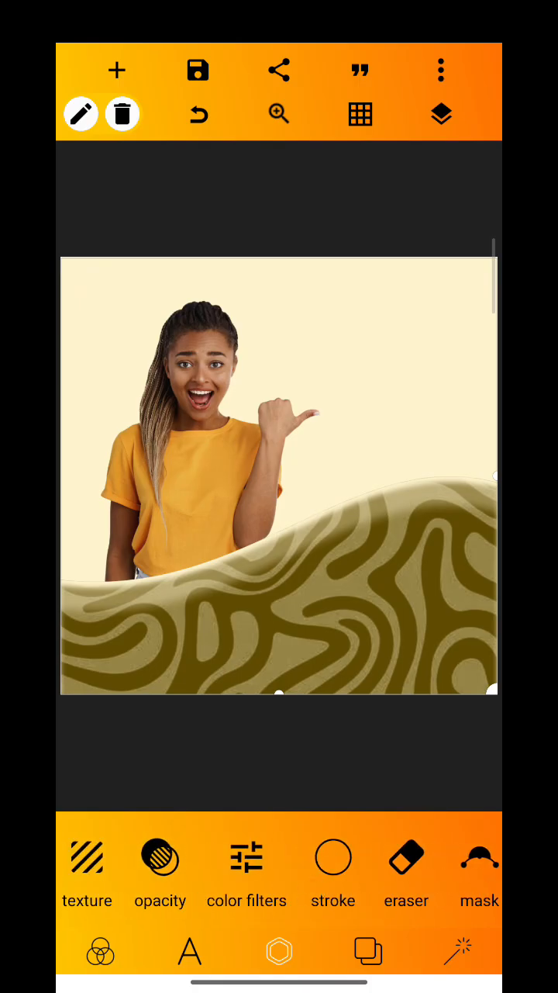
scroll("left", 3)
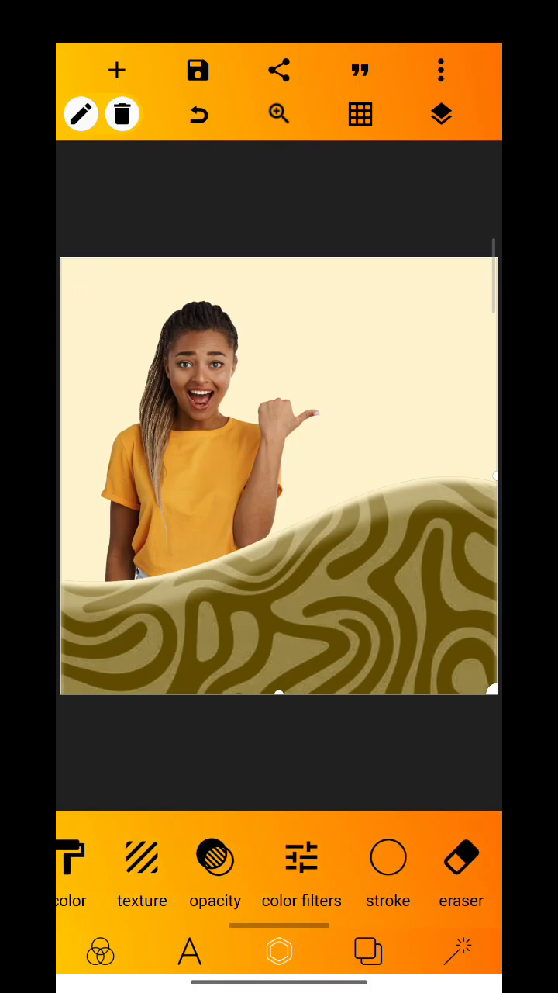
scroll("left", 3)
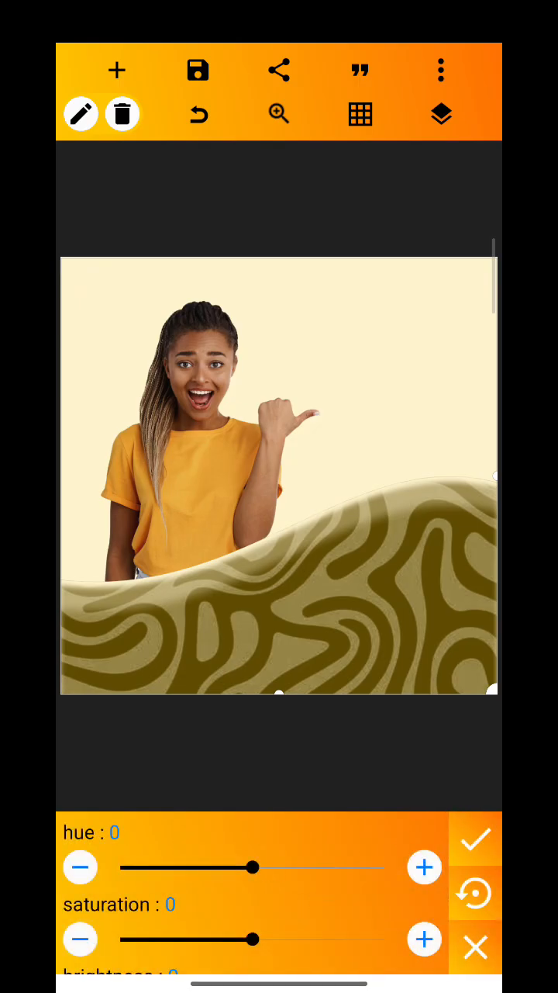
left_click_drag(251, 867, 357, 881)
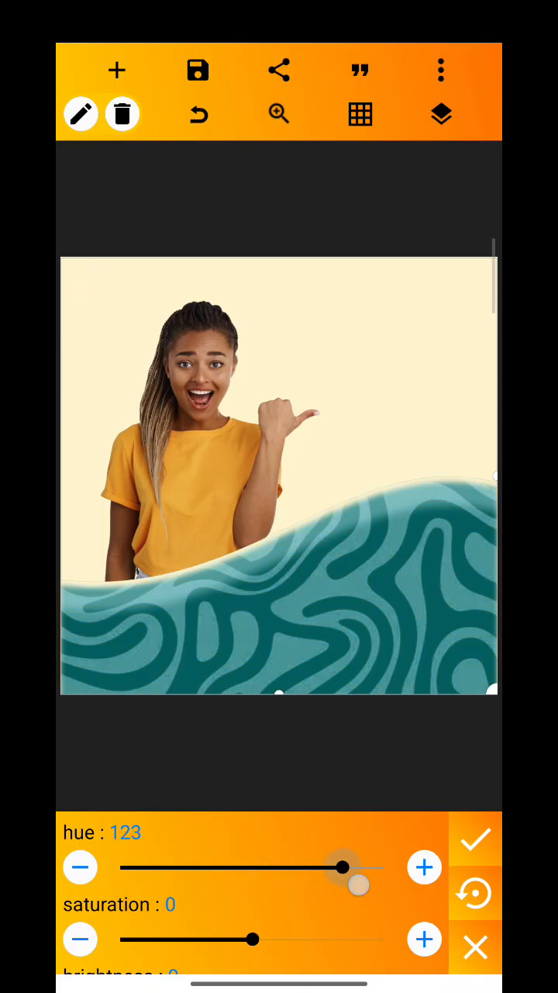
left_click_drag(345, 867, 326, 867)
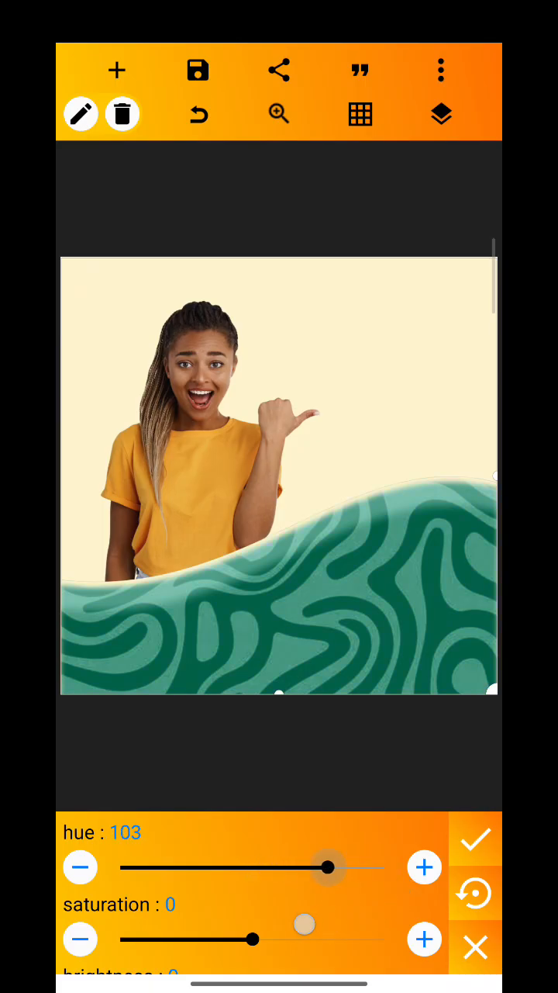
left_click_drag(326, 868, 217, 867)
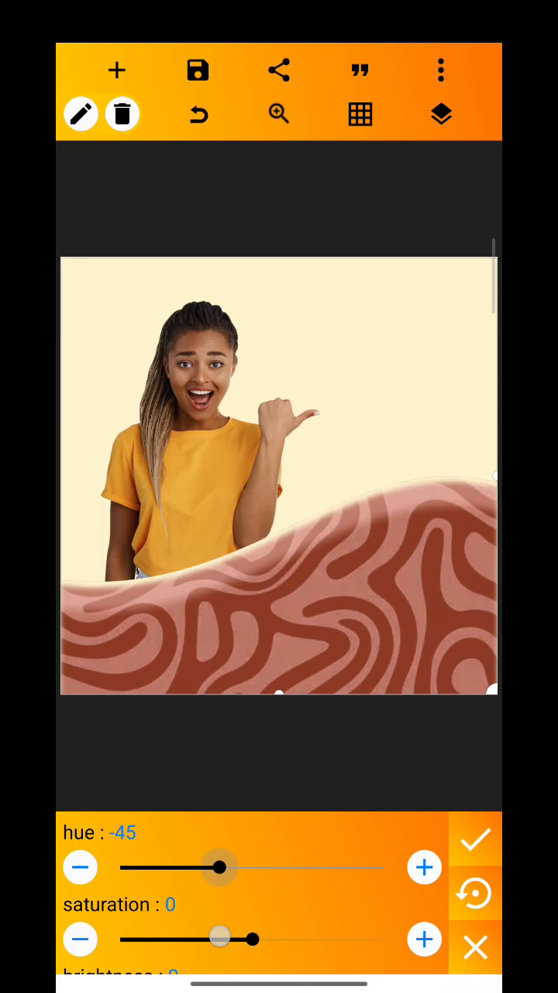
left_click_drag(217, 867, 170, 868)
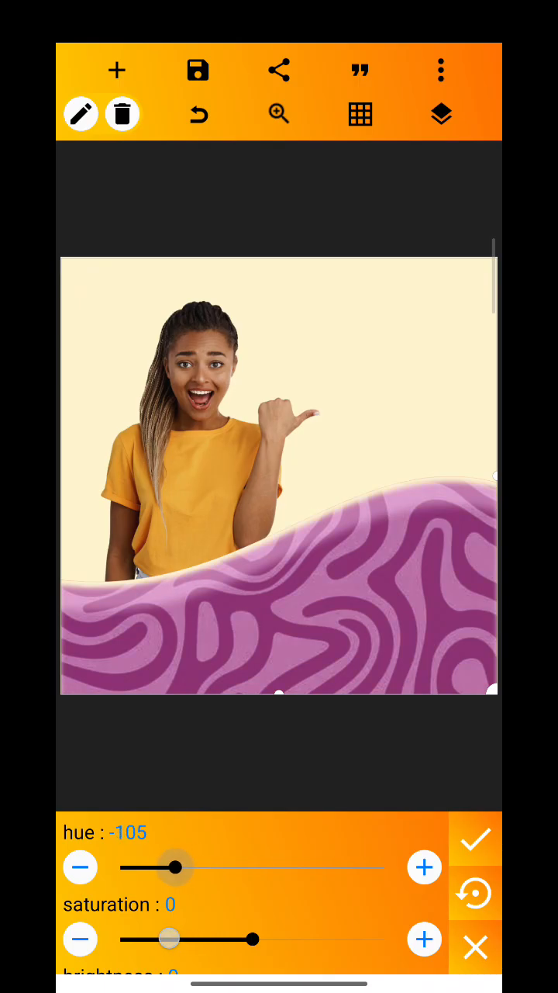
left_click_drag(172, 867, 124, 868)
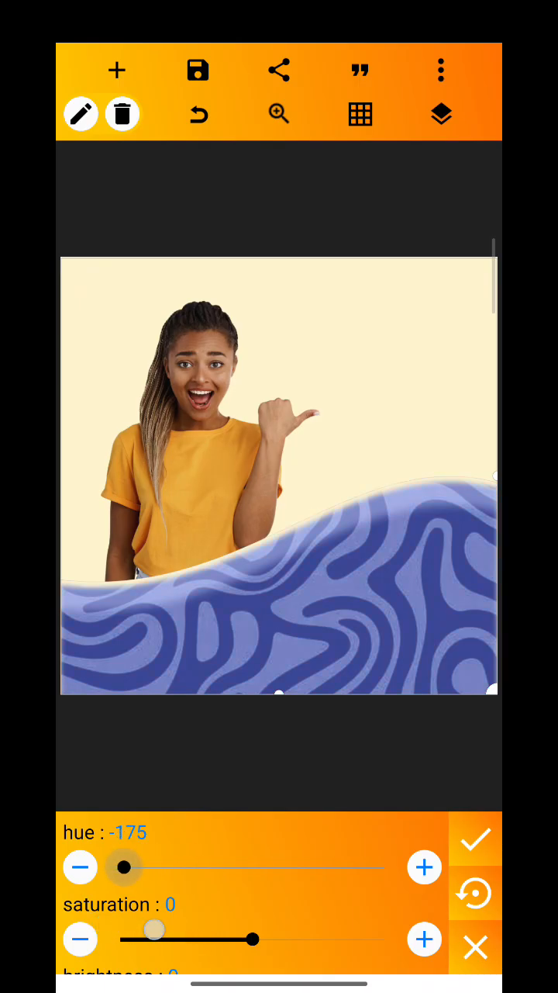
left_click_drag(124, 867, 247, 867)
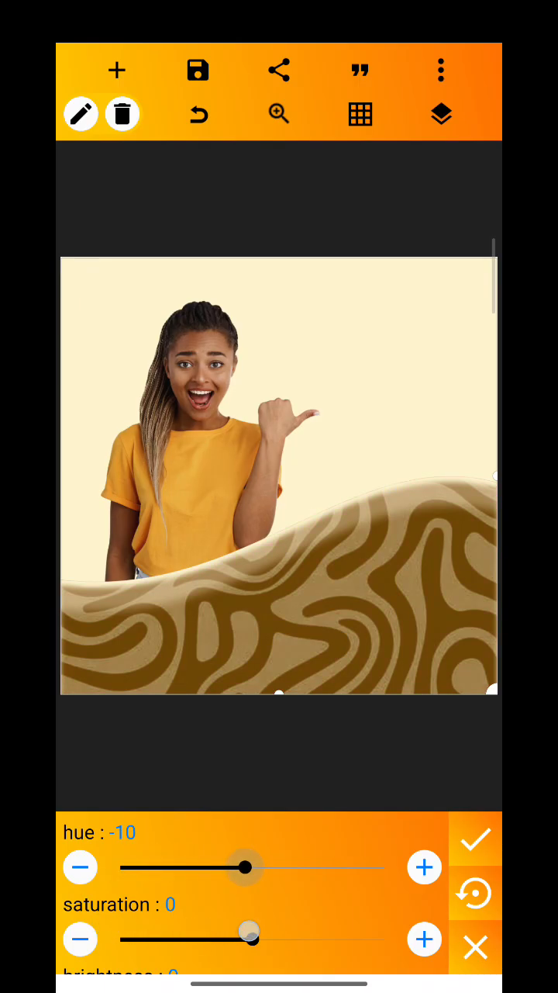
left_click_drag(246, 868, 307, 867)
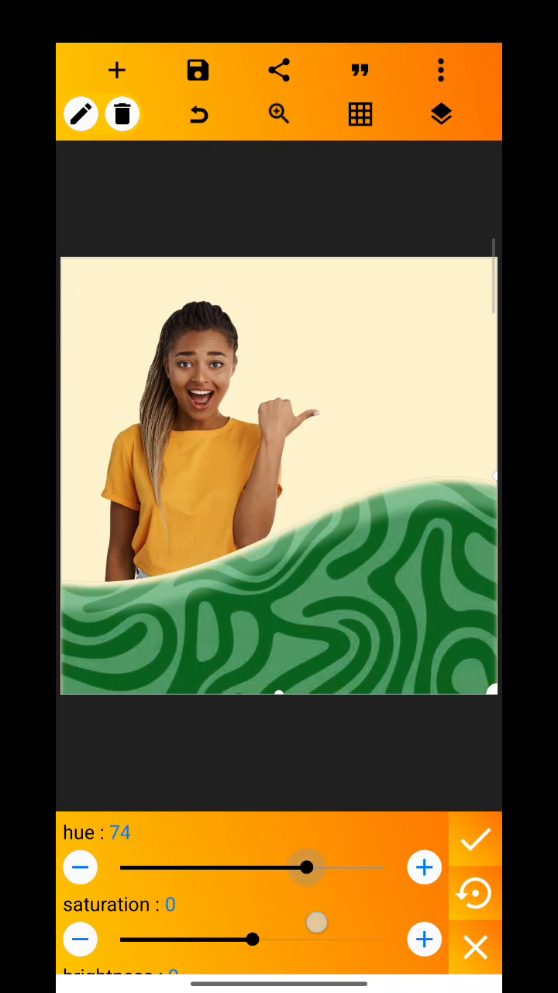
- Try blue, olive, red and pink hues, then settle the swirl shape on teal-green near 85
left_click_drag(306, 867, 384, 868)
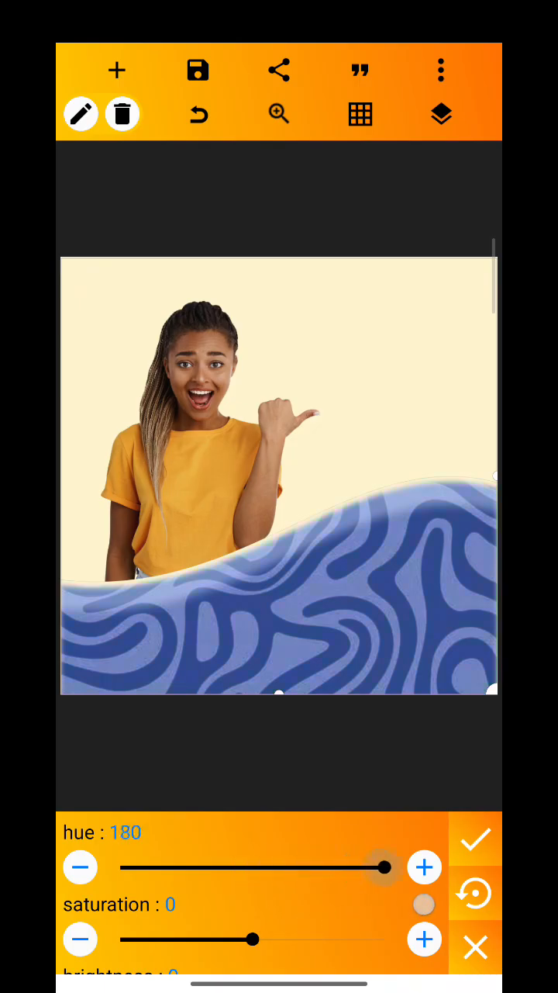
left_click_drag(384, 868, 257, 867)
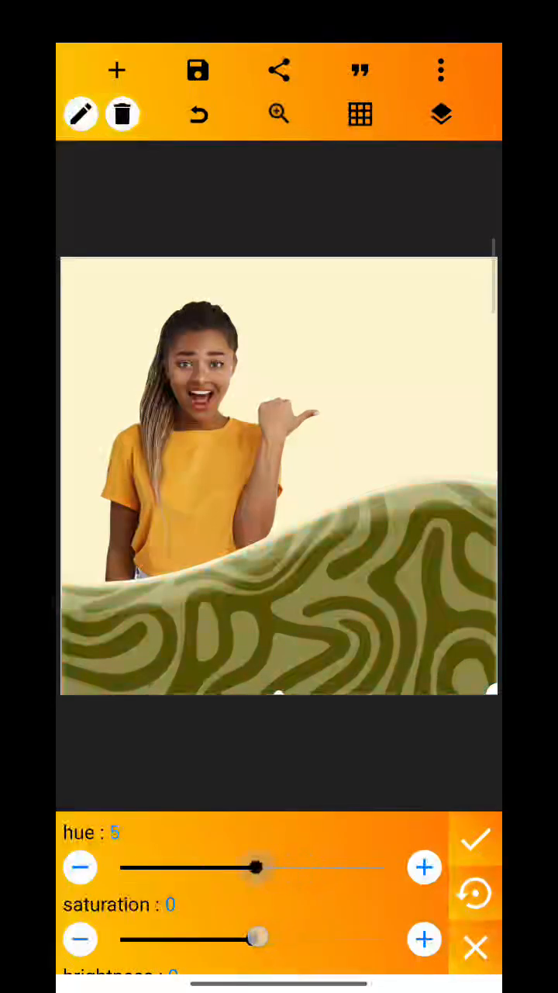
left_click_drag(261, 866, 216, 866)
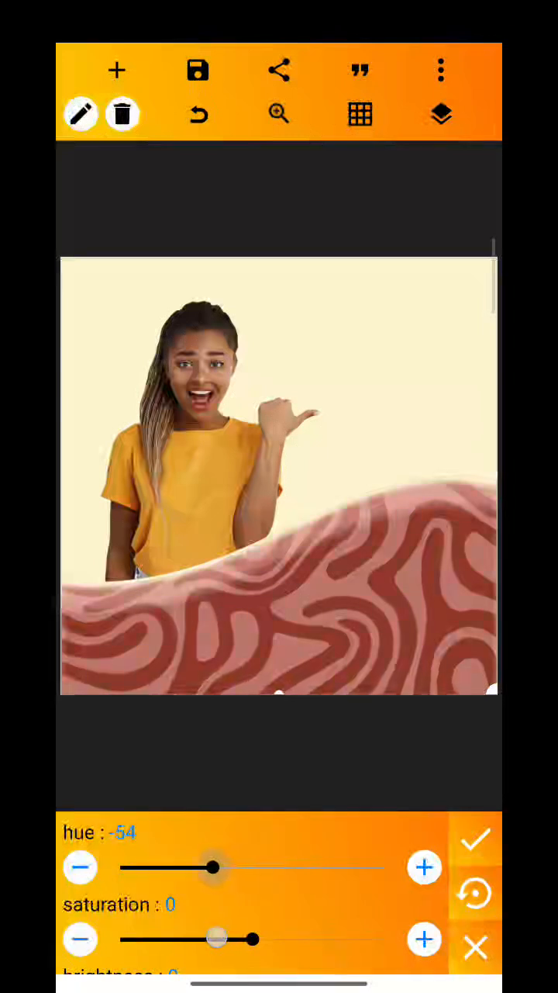
left_click_drag(216, 868, 203, 868)
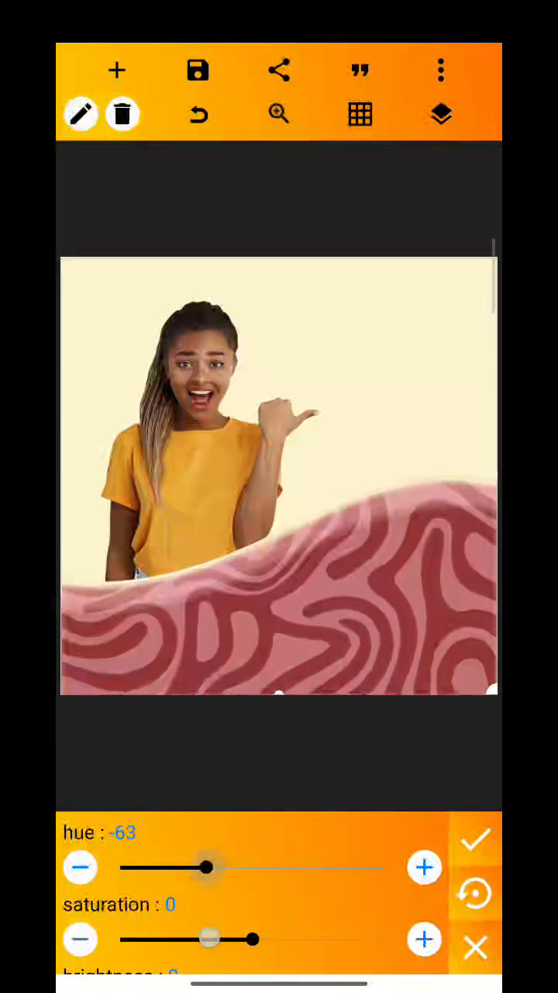
left_click_drag(208, 866, 279, 866)
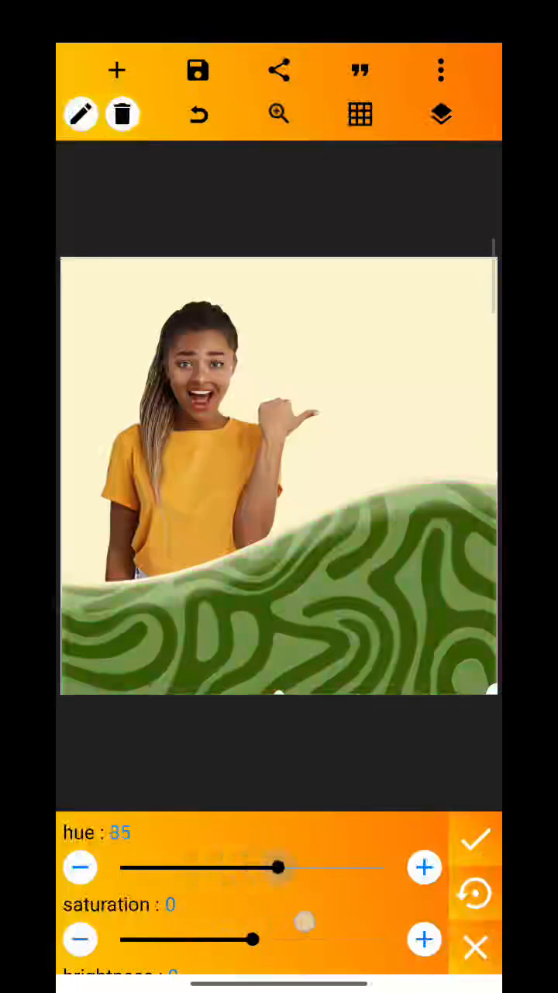
left_click_drag(279, 868, 326, 867)
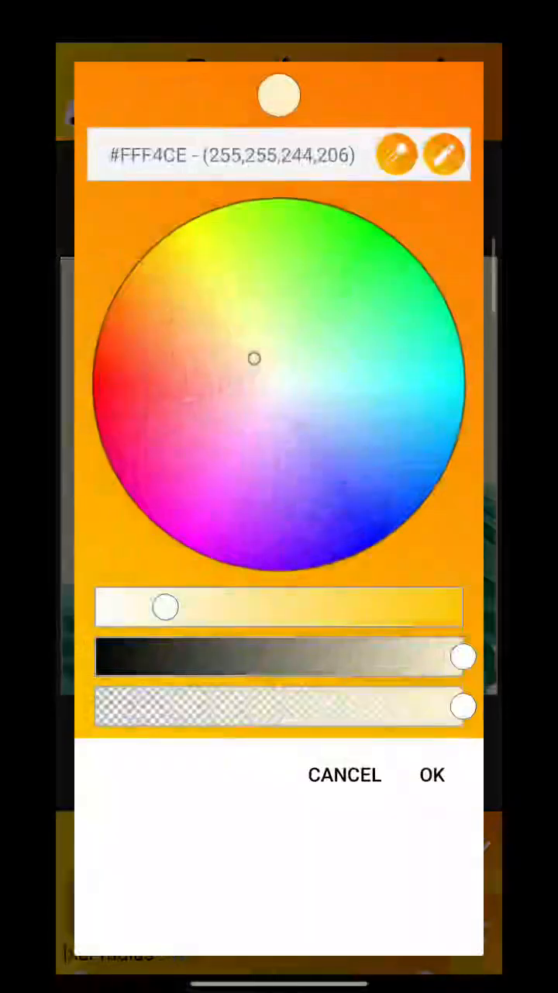
- Set the inner-shadow rim colour to a deeper green from the colour wheel
left_click(431, 776)
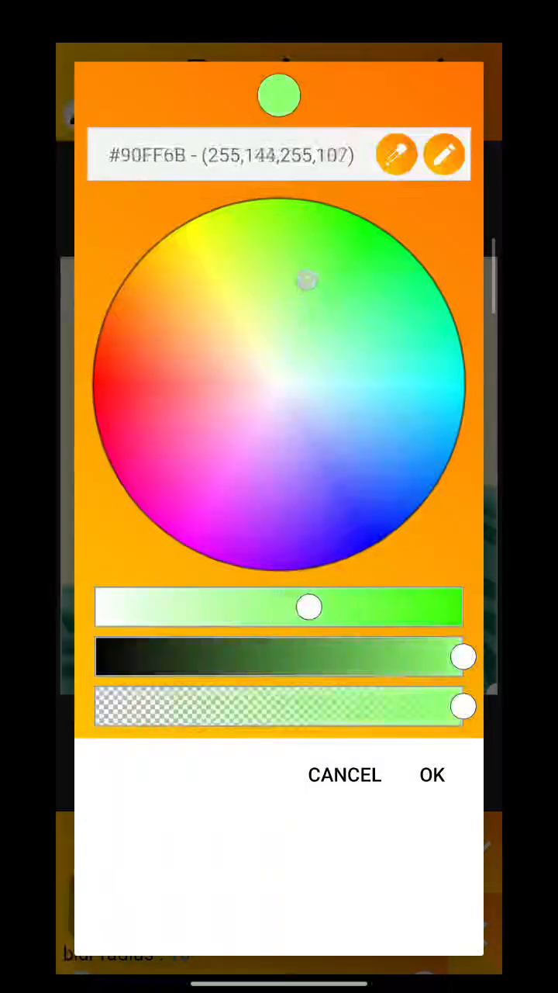
left_click_drag(307, 279, 354, 260)
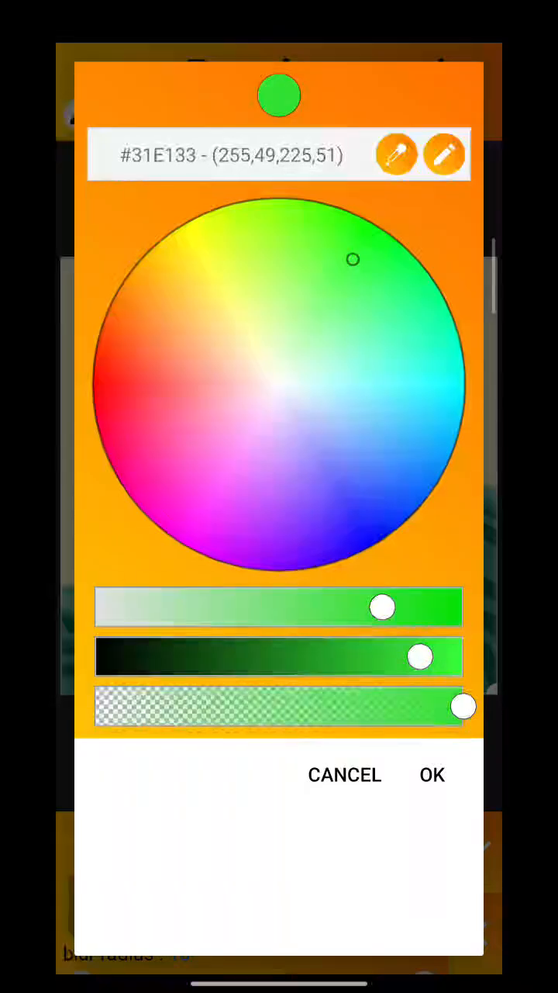
left_click(431, 776)
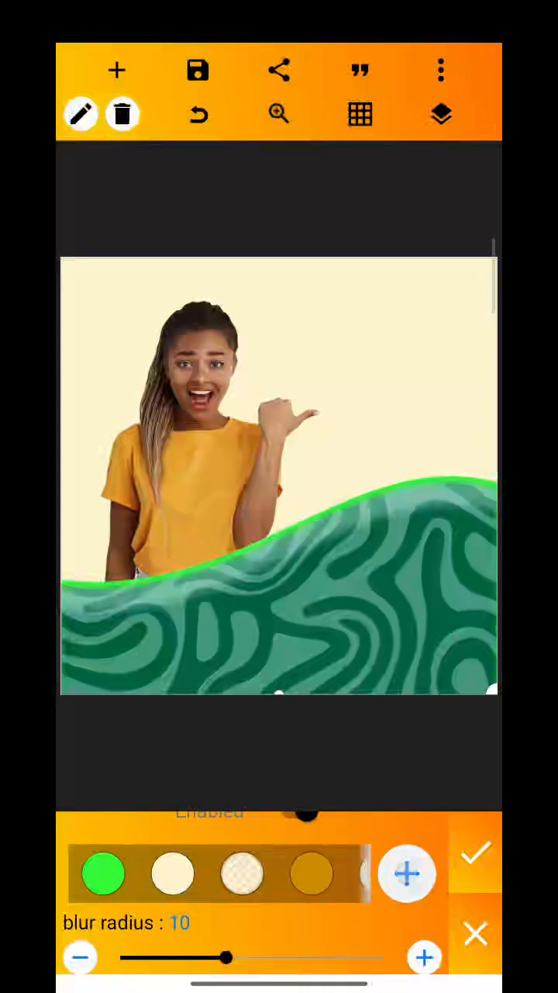
- Lighten the rim green to pale mint #B4FFB5 and apply it
left_click(103, 872)
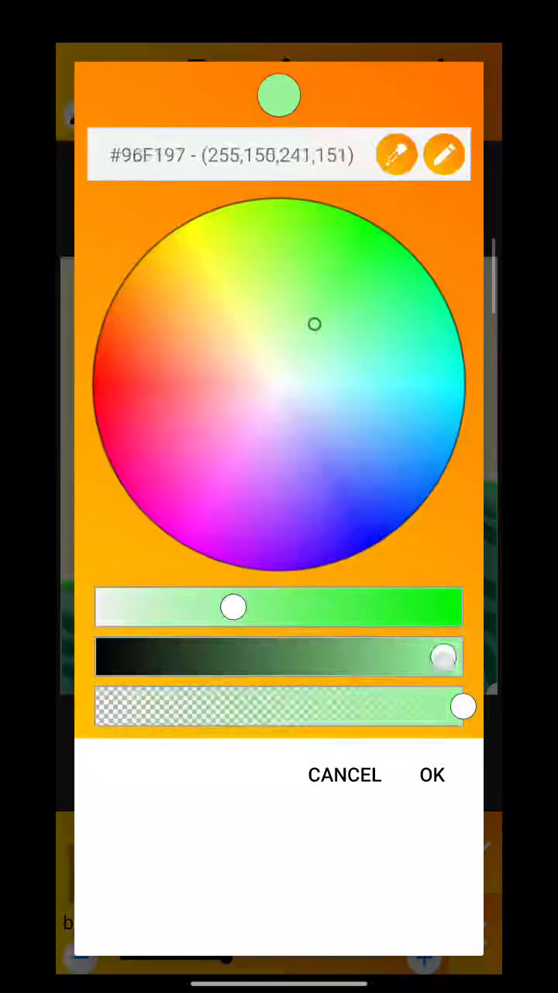
left_click_drag(233, 608, 202, 608)
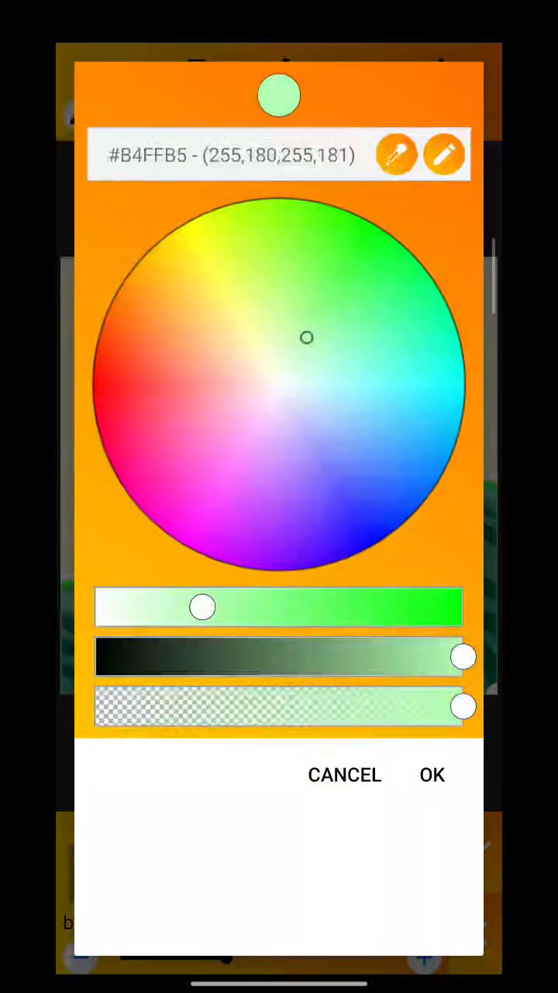
left_click(432, 774)
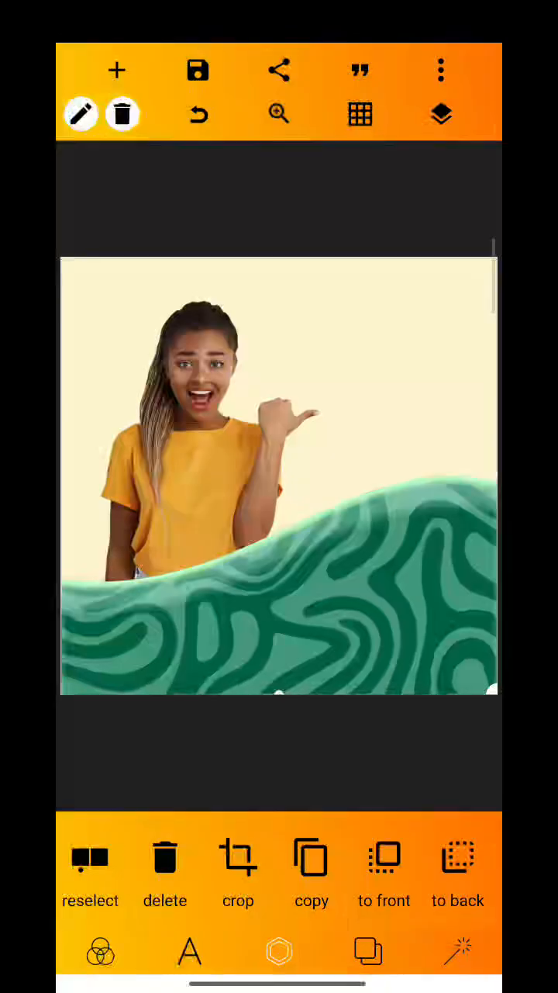
- Select the swirl shape layer and crop it so the wave rises to the woman's waist
left_click(441, 115)
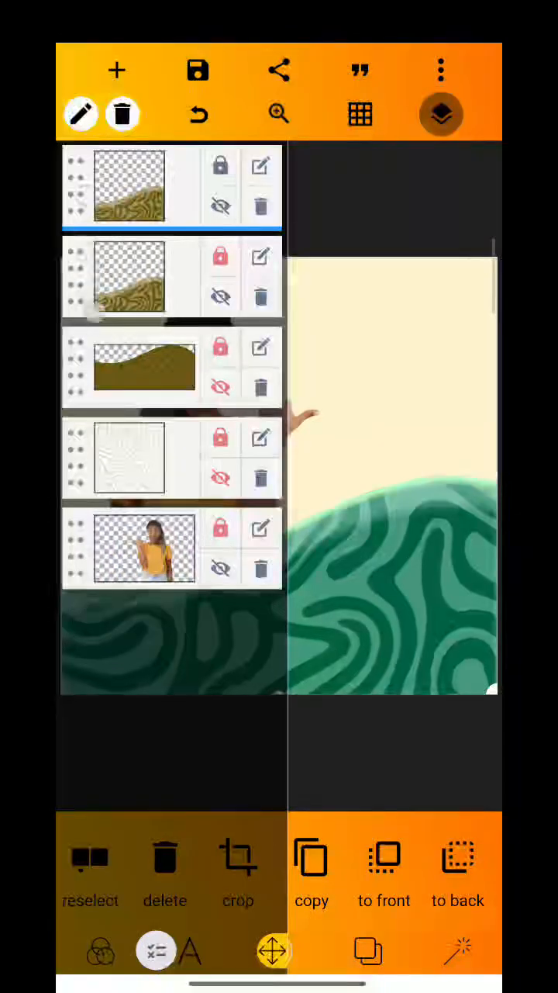
left_click(442, 115)
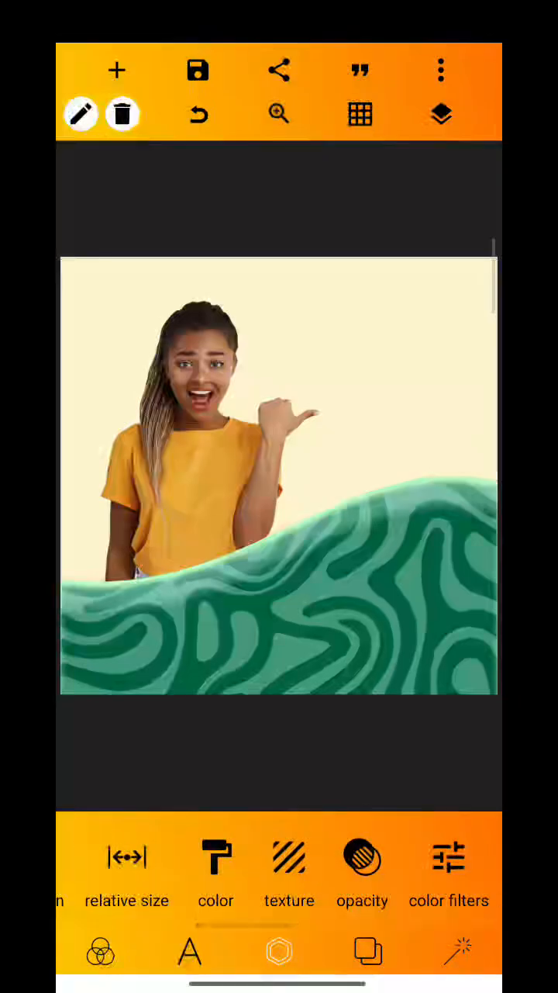
scroll("left", 3)
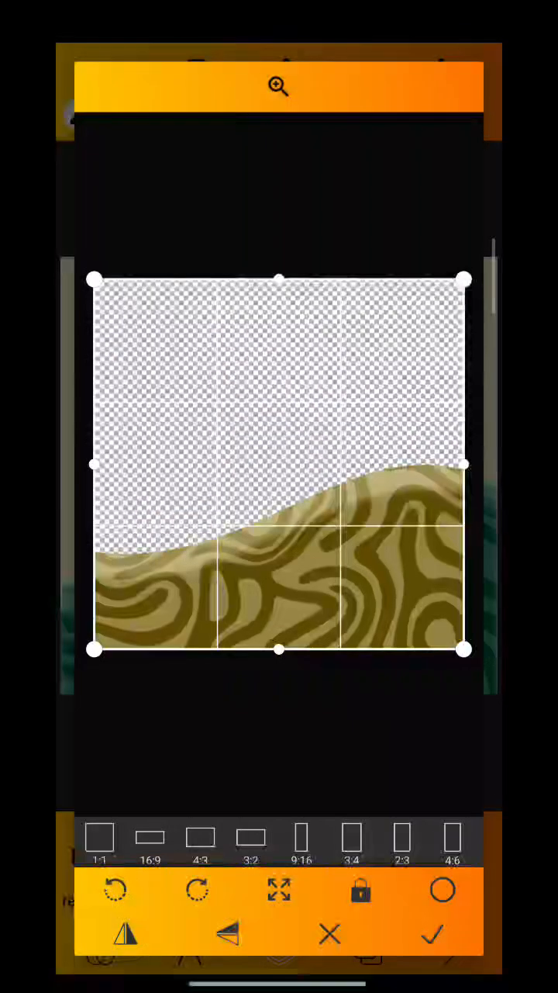
left_click(433, 934)
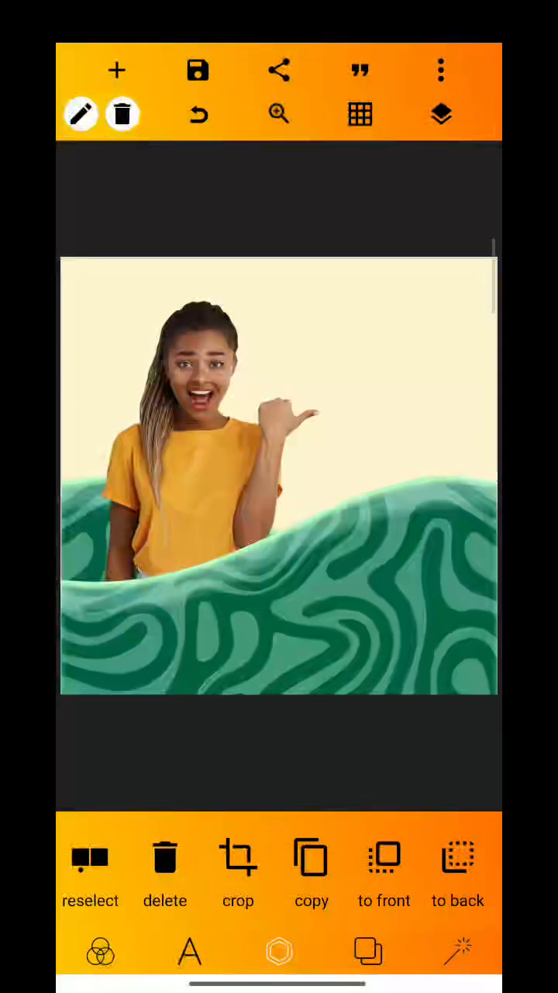